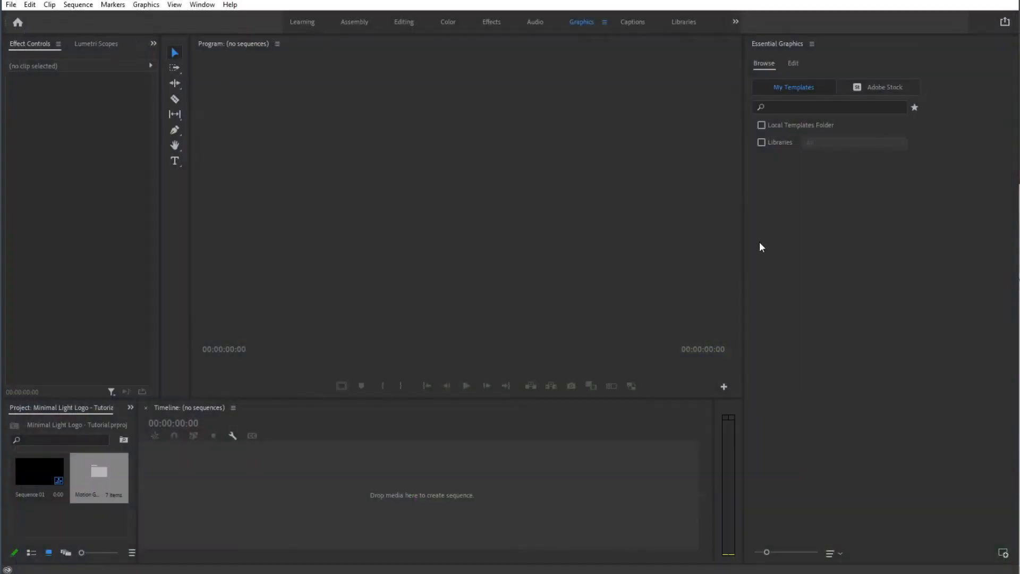
pyautogui.moveTo(773, 285)
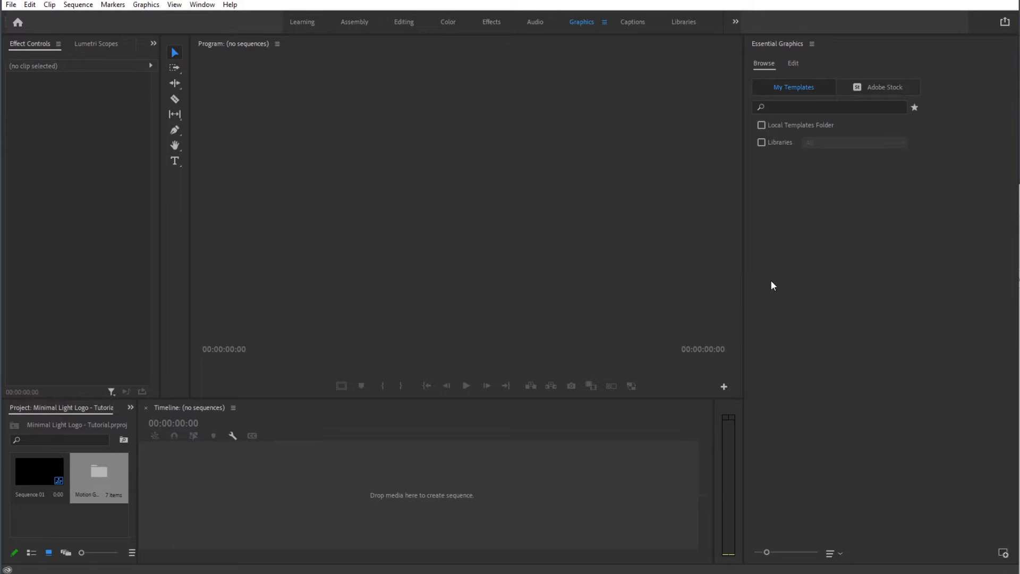
pyautogui.moveTo(769, 281)
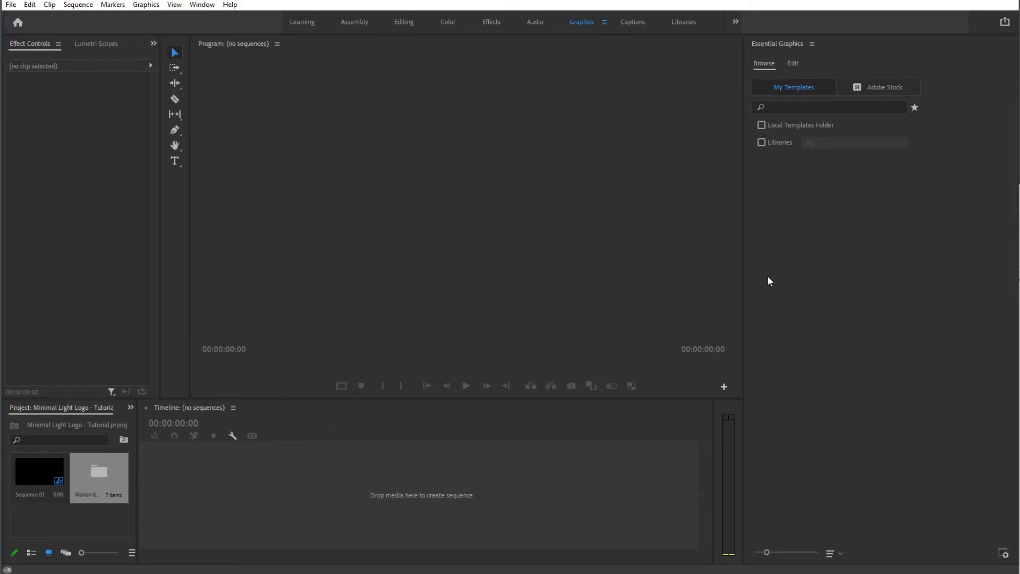
pyautogui.moveTo(12, 4)
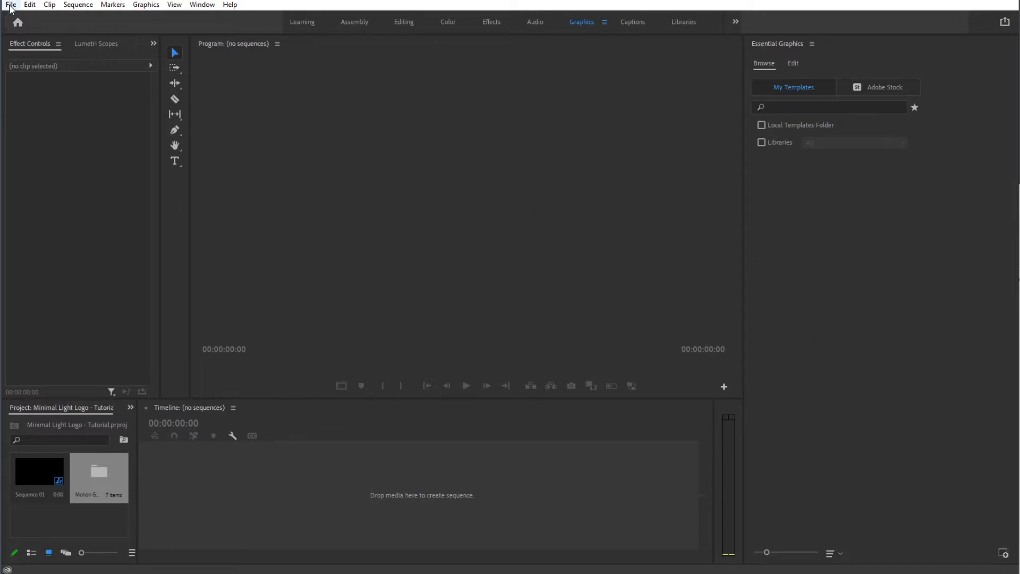
# Create Sequence 05 from File > New > Sequence with the ARRI 1080p preset.
pyautogui.click(12, 4)
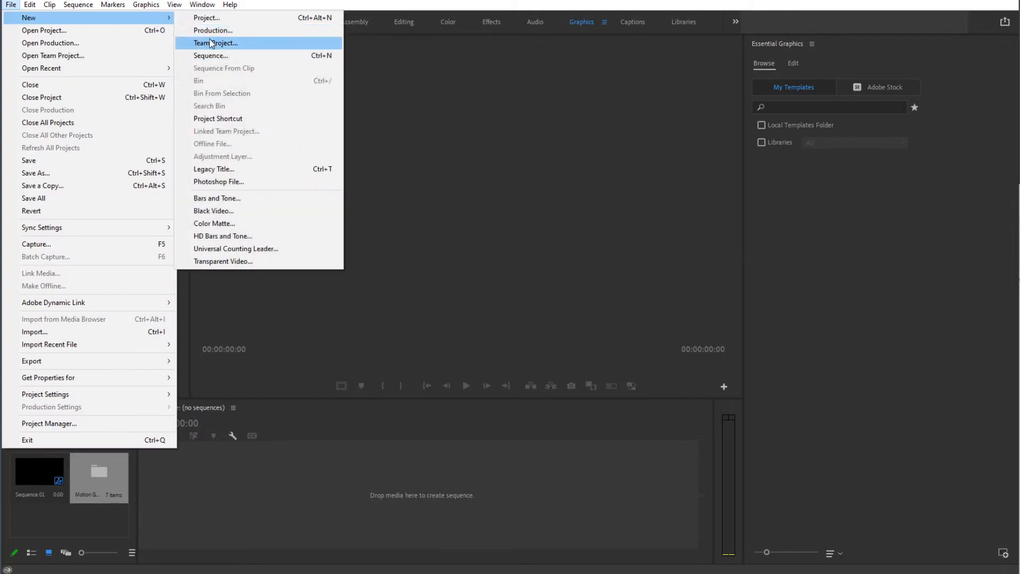
pyautogui.click(210, 55)
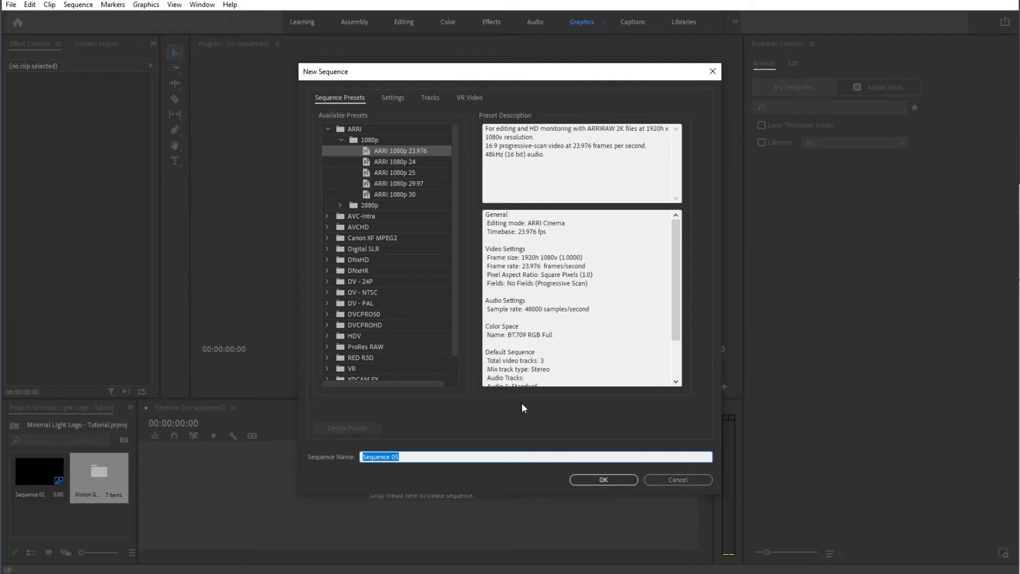
pyautogui.click(602, 479)
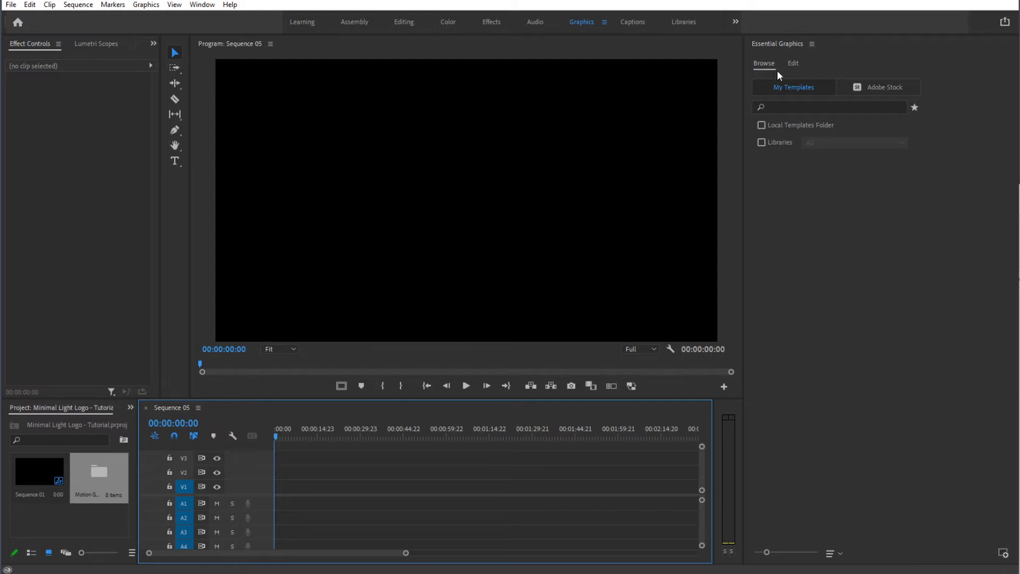
pyautogui.moveTo(822, 33)
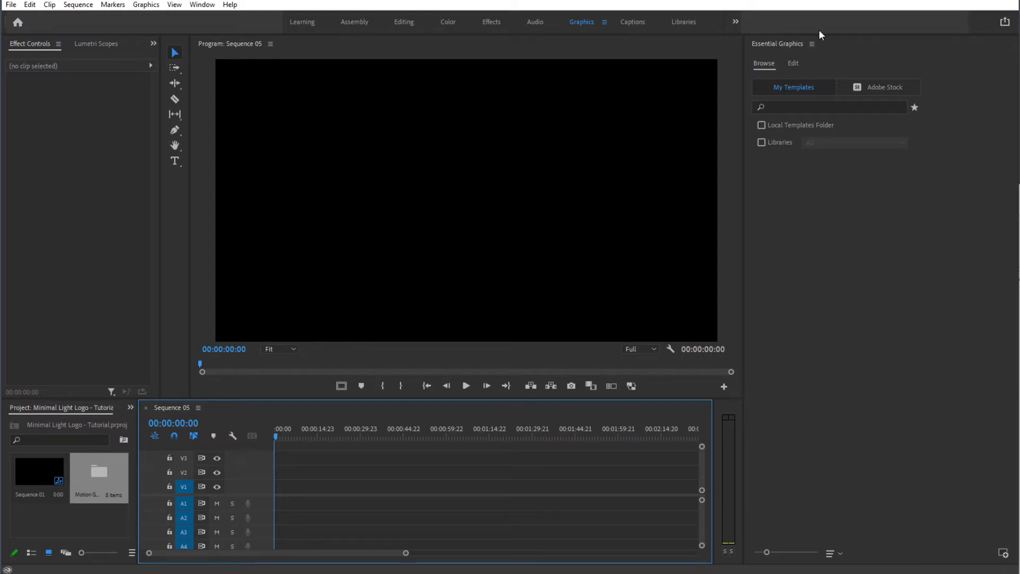
pyautogui.click(201, 4)
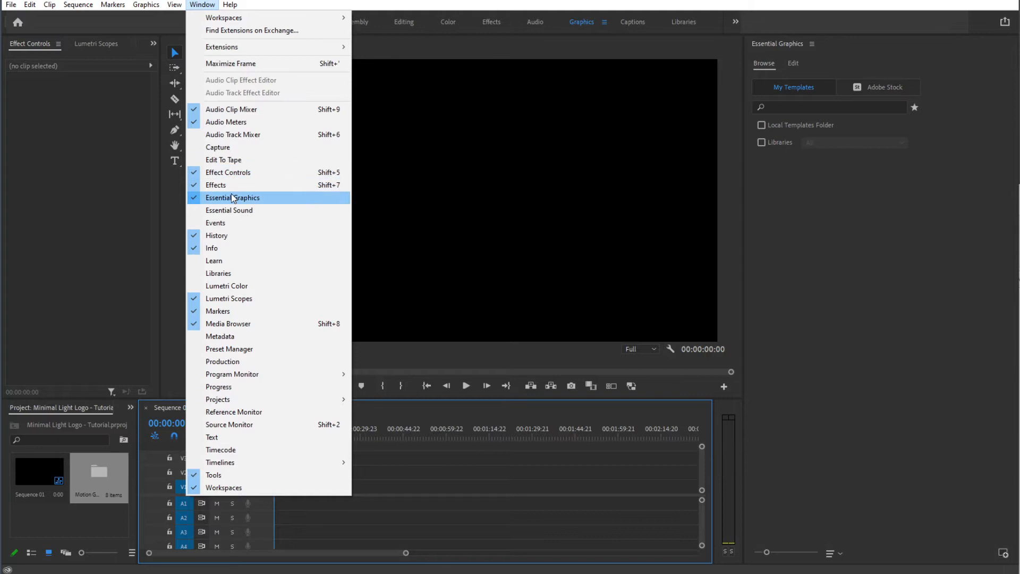
pyautogui.moveTo(224, 203)
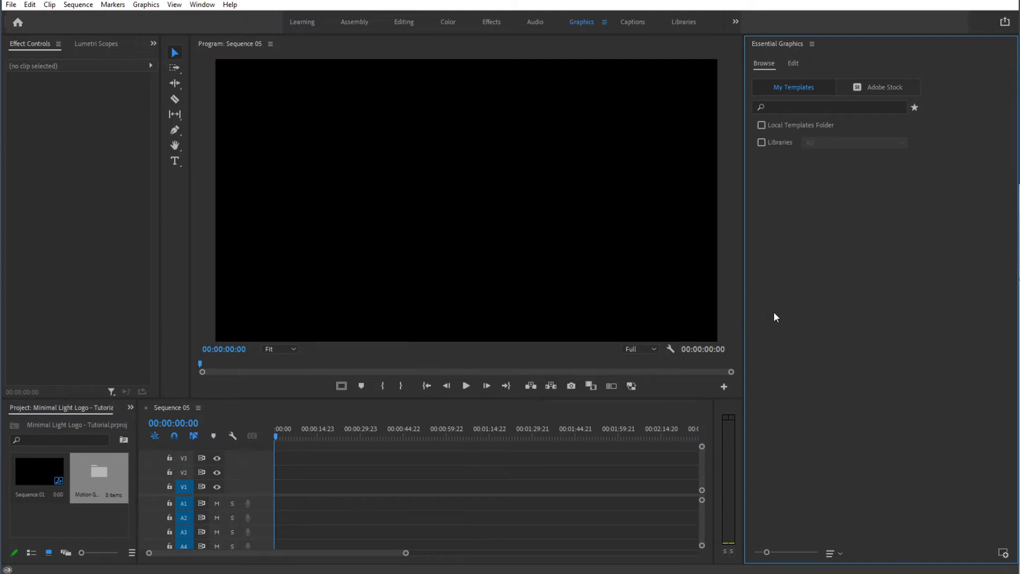
pyautogui.click(145, 4)
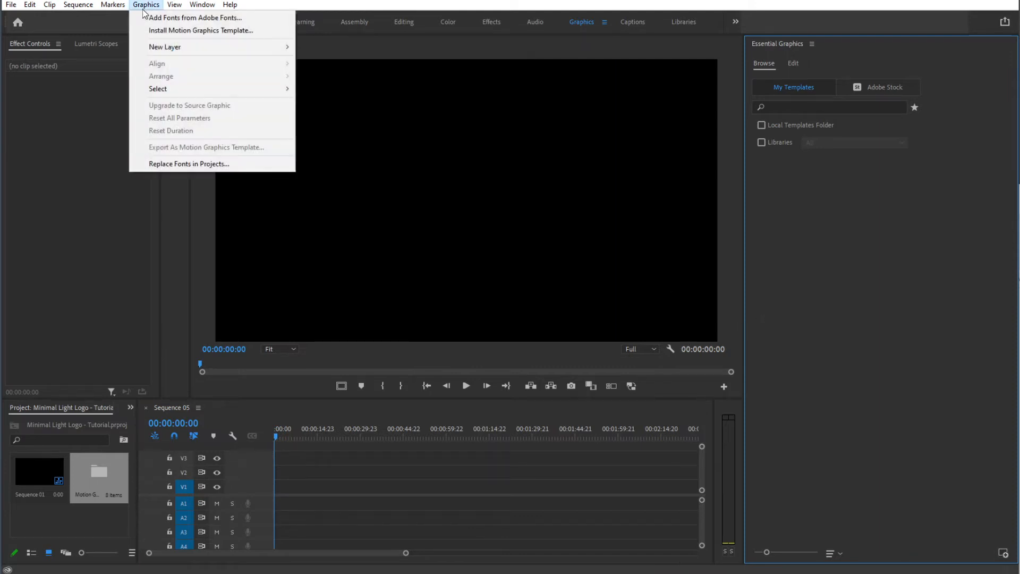
pyautogui.moveTo(187, 39)
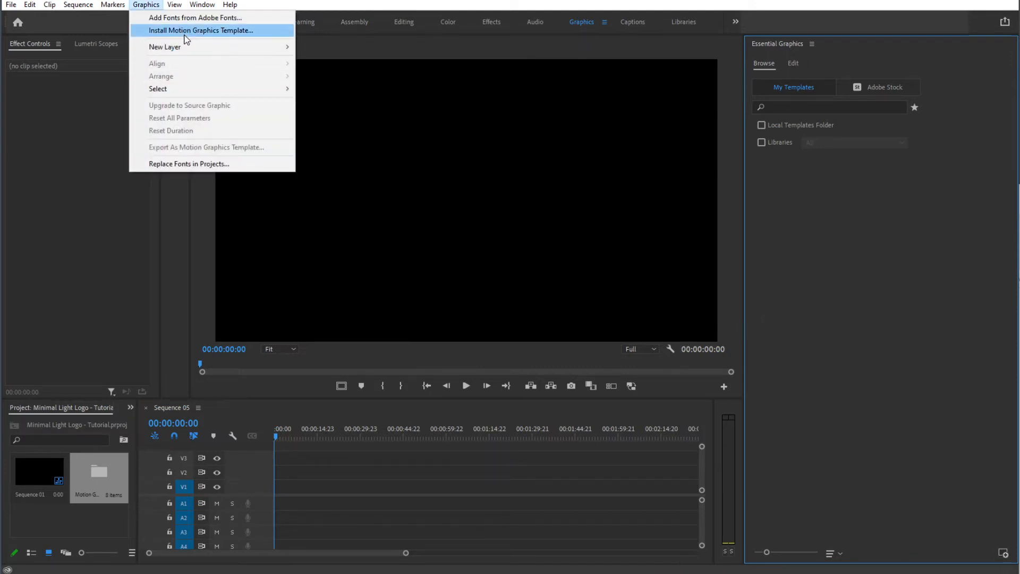
pyautogui.moveTo(808, 285)
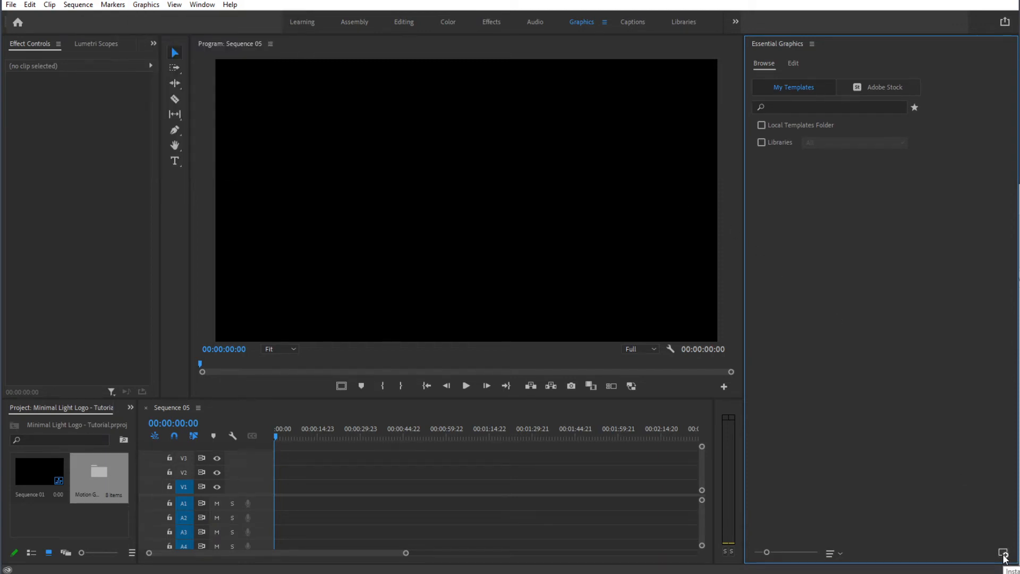
# Install Minimal Particle Light Logo.mogrt via the Install Motion Graphics Template button.
pyautogui.click(1002, 553)
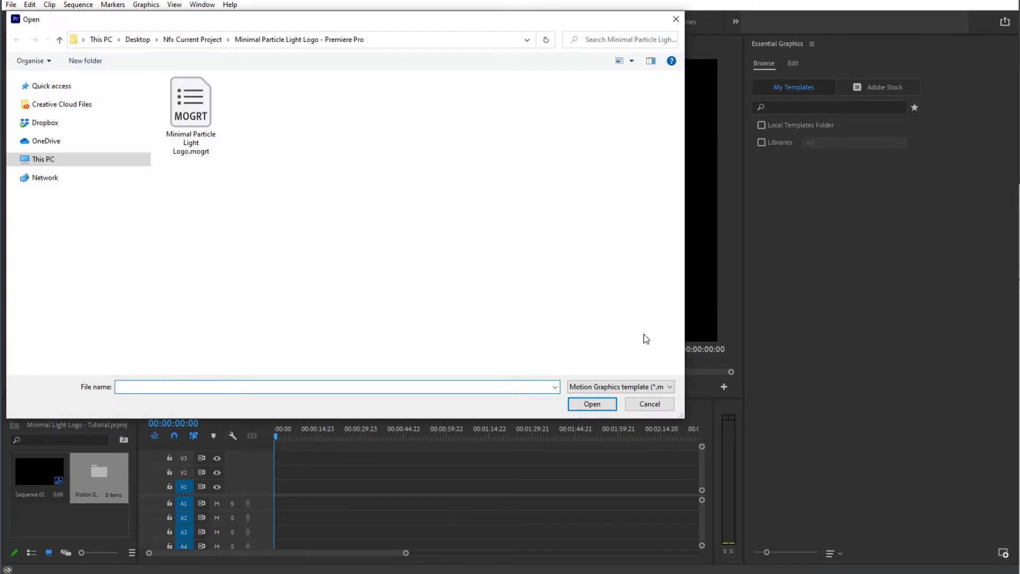
pyautogui.click(191, 106)
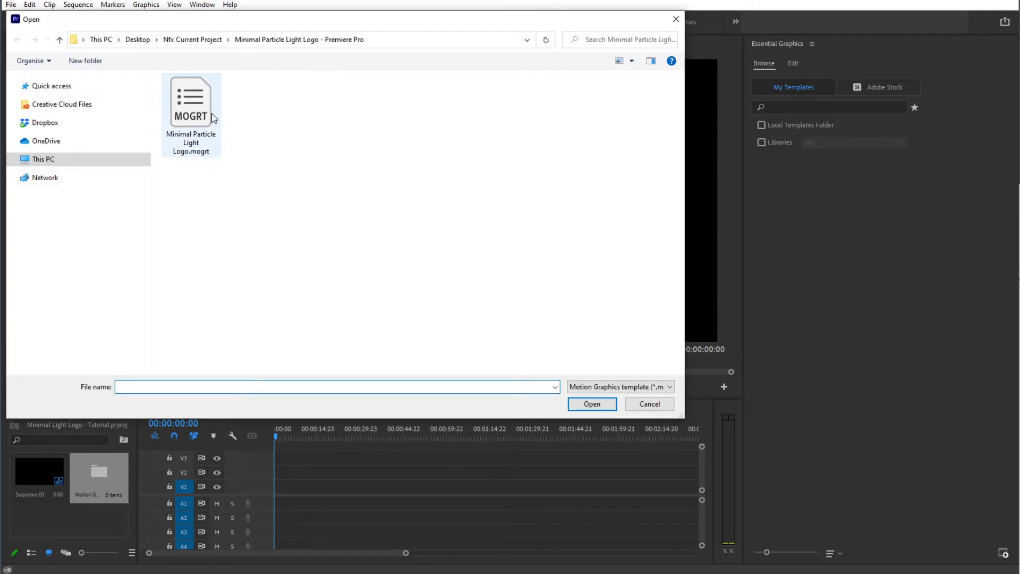
pyautogui.click(191, 101)
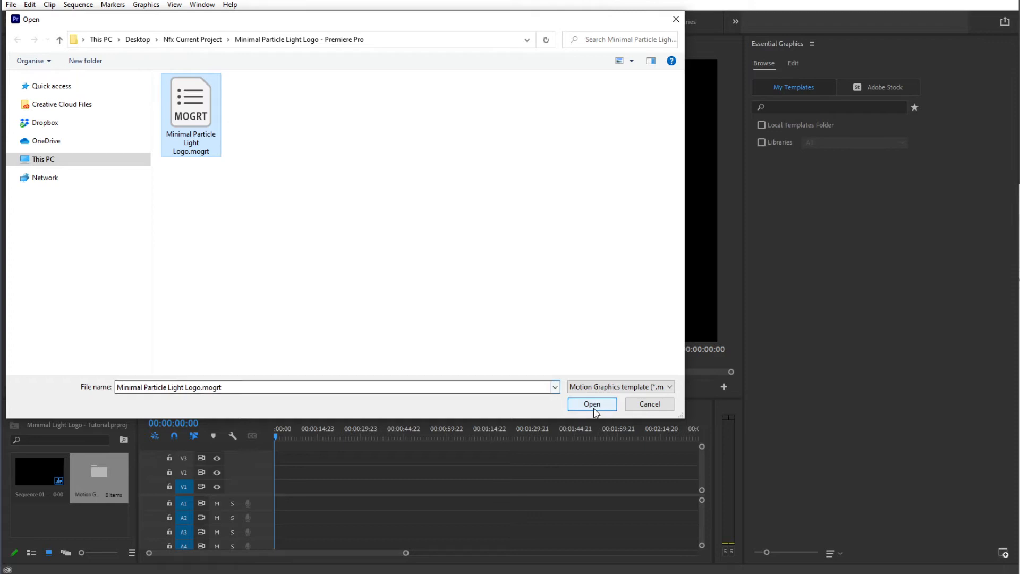
pyautogui.click(592, 404)
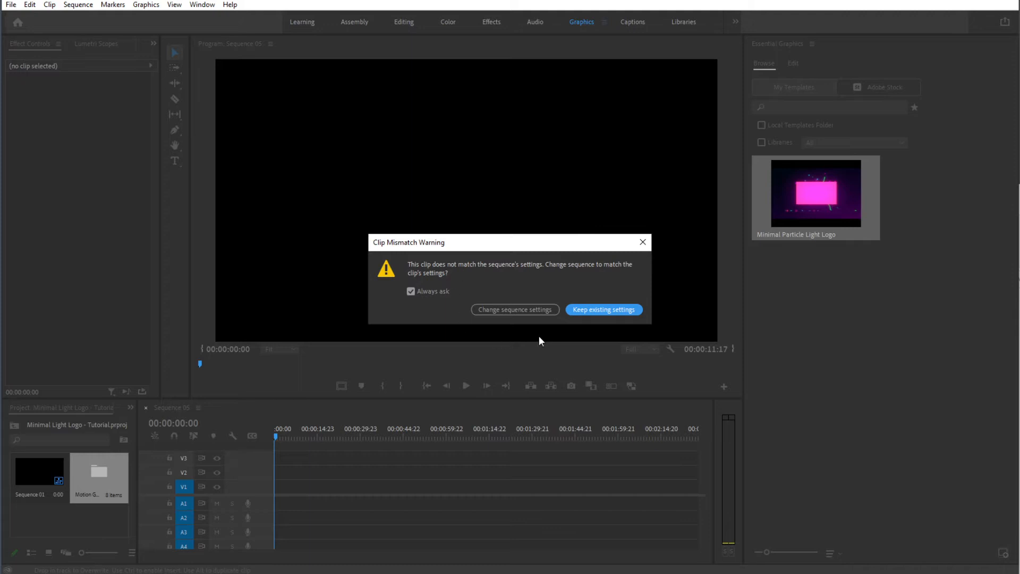
pyautogui.moveTo(471, 315)
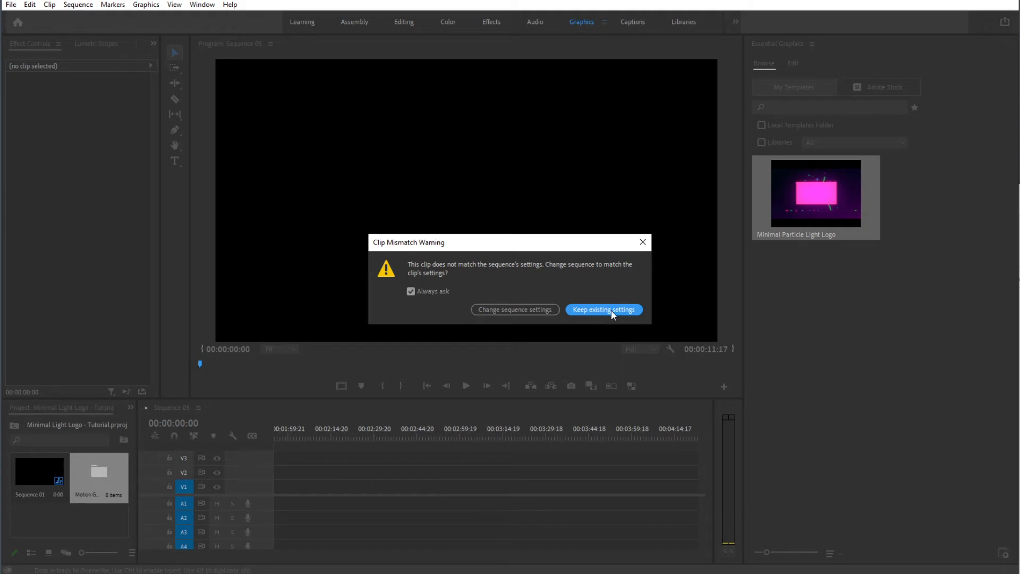
pyautogui.moveTo(491, 311)
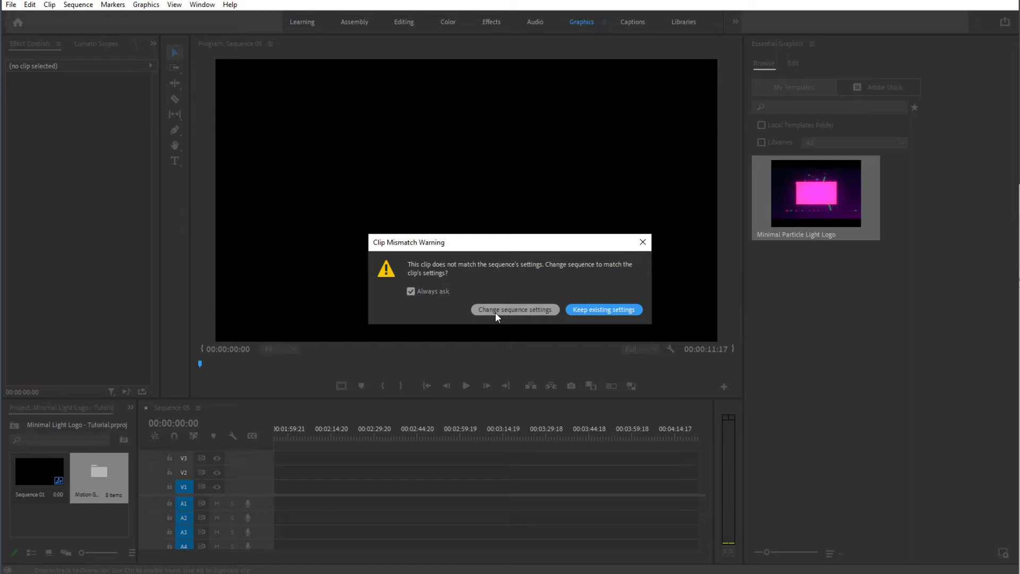
# Accept Change sequence settings so Sequence 05 matches the template clip.
pyautogui.click(604, 310)
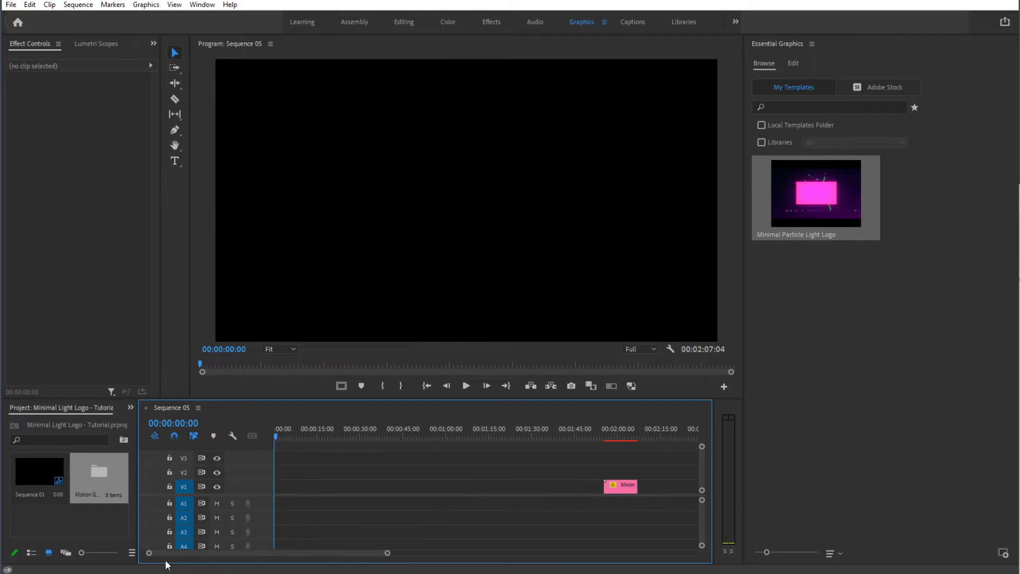
pyautogui.moveTo(419, 417)
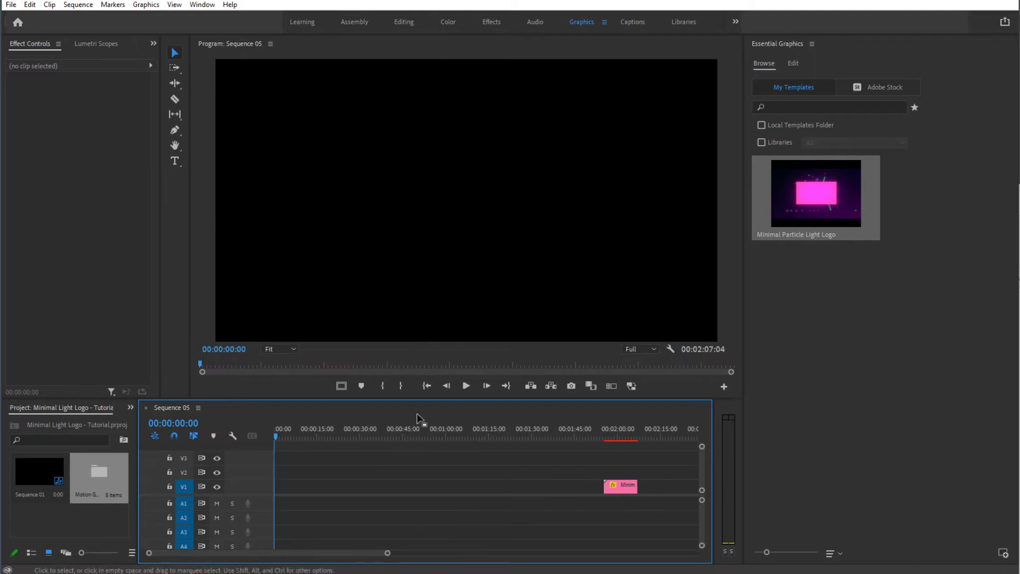
pyautogui.moveTo(623, 482)
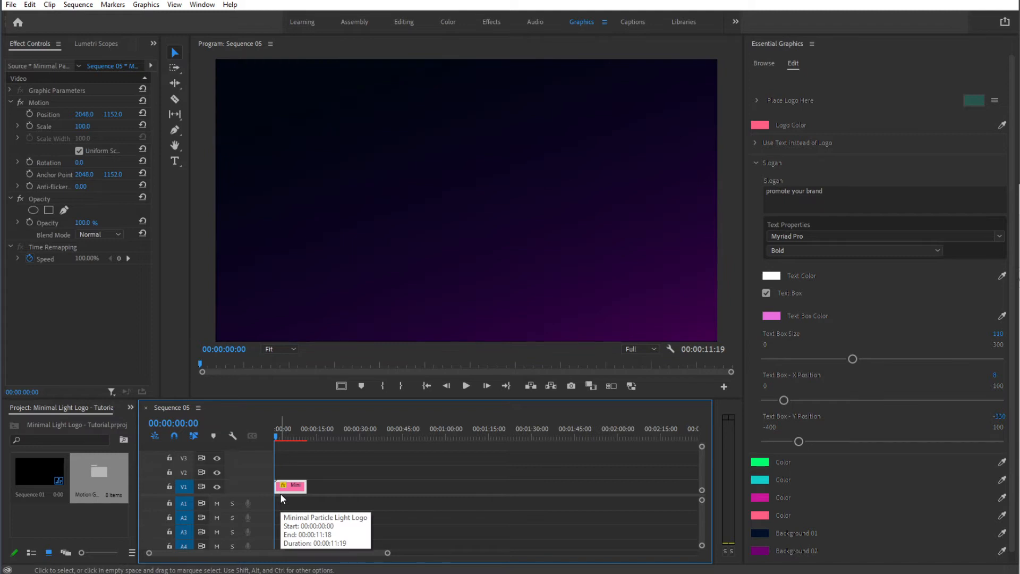
pyautogui.moveTo(513, 165)
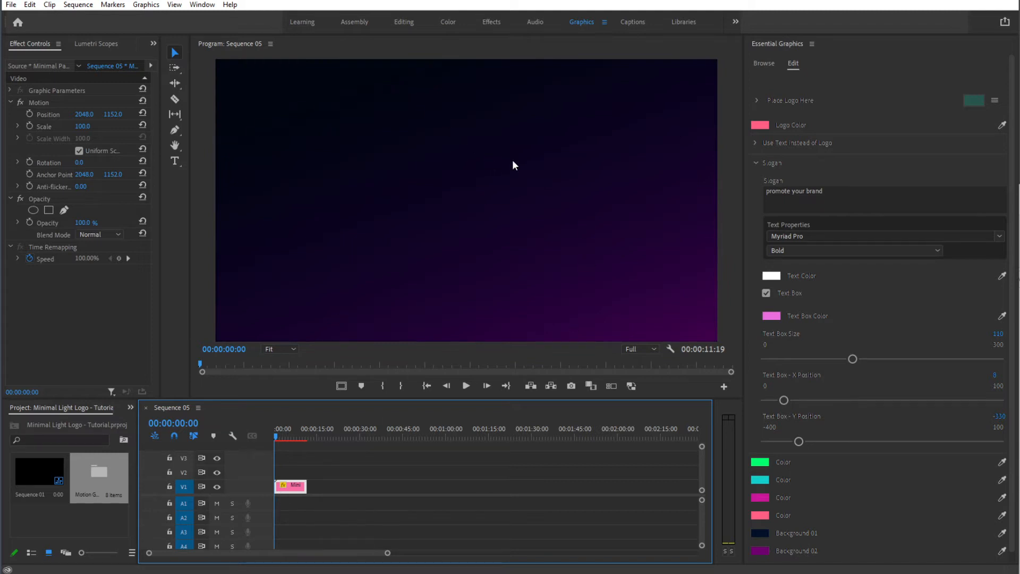
pyautogui.moveTo(293, 440)
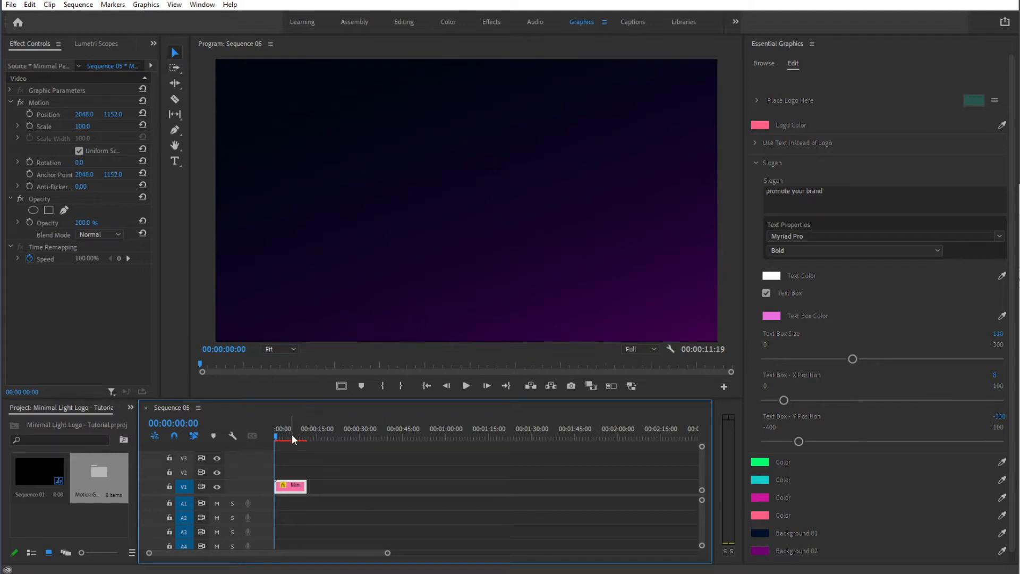
# Move the playhead to about 6 seconds to preview the pink logo.
pyautogui.click(290, 437)
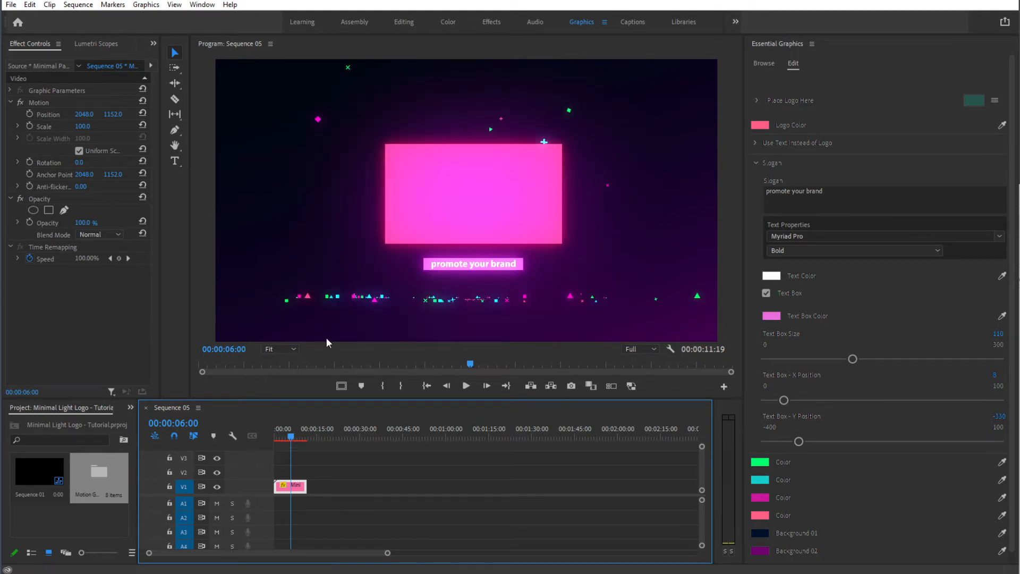
pyautogui.moveTo(483, 217)
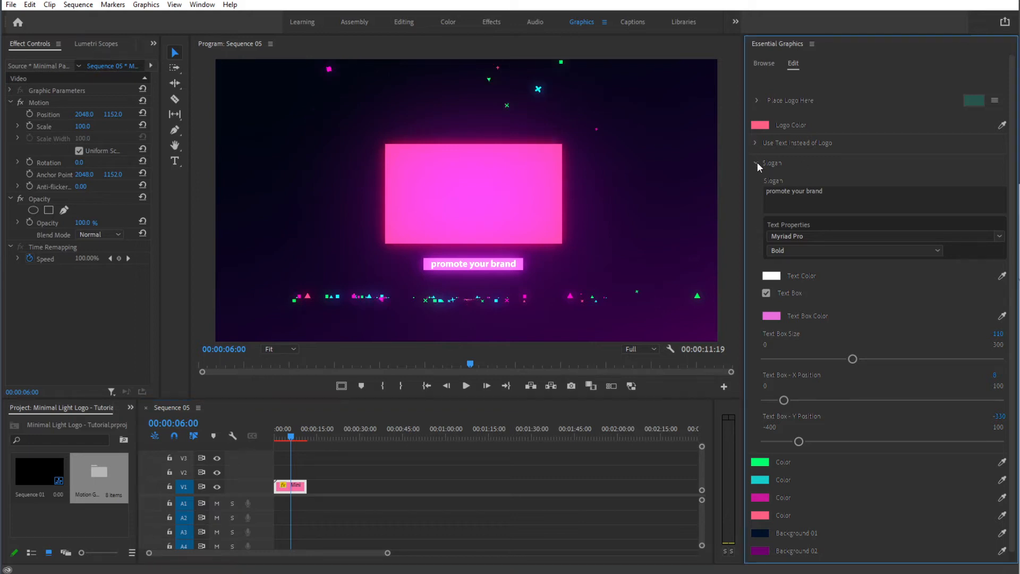
# Choose Neuronfx Logo - Icon.ai as the image for the Place Logo Here placeholder.
pyautogui.click(756, 164)
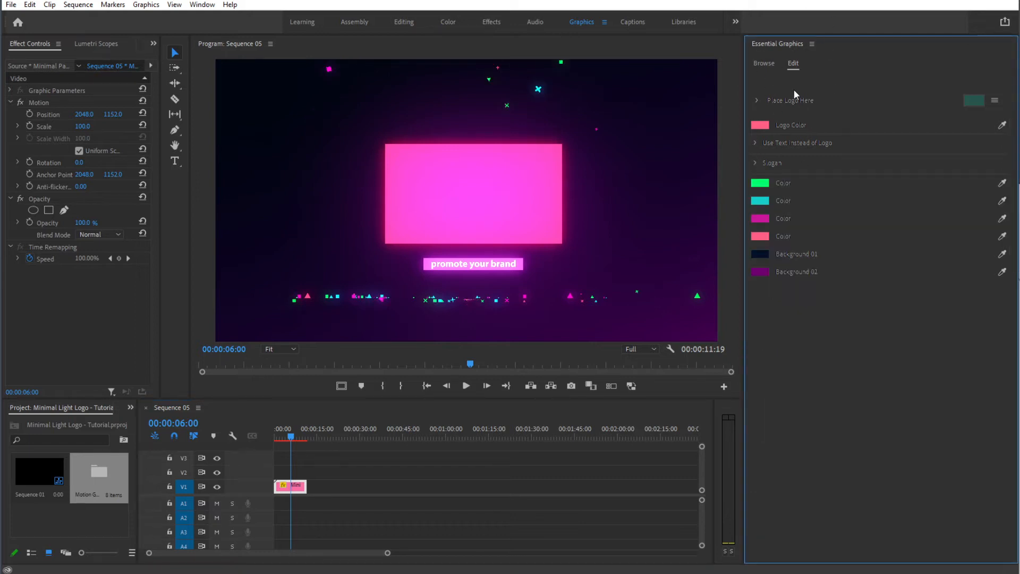
pyautogui.moveTo(767, 64)
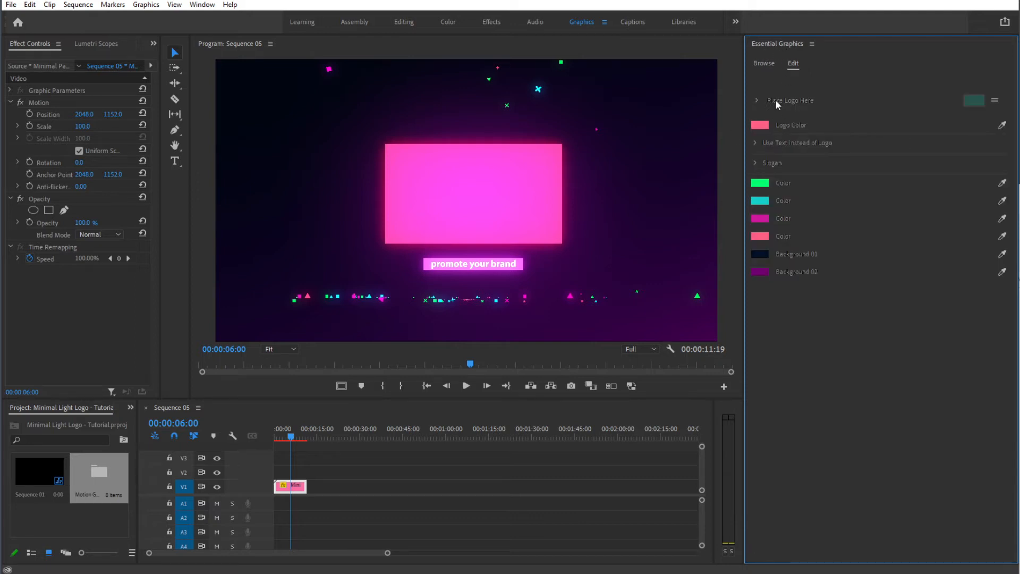
pyautogui.click(757, 100)
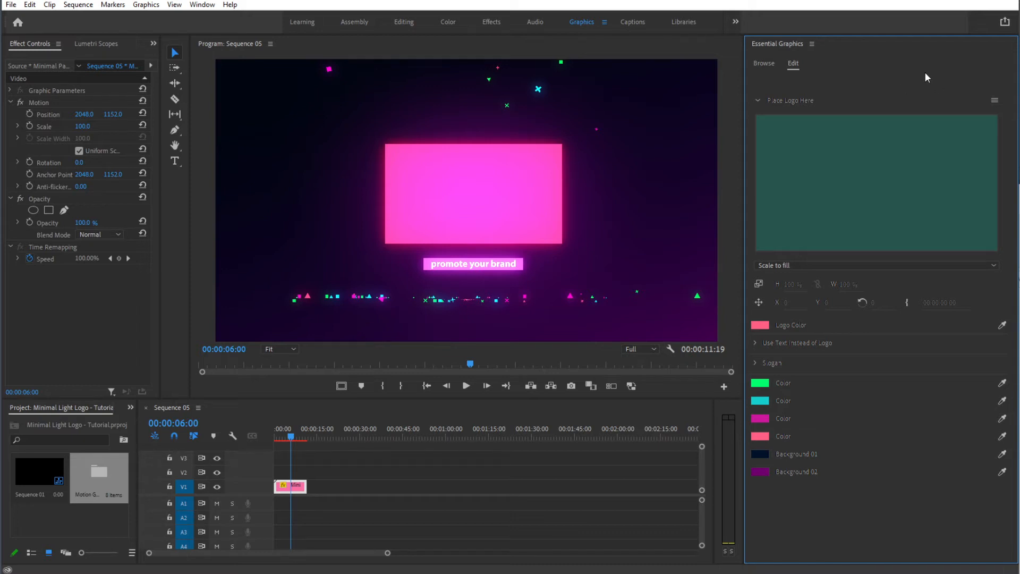
pyautogui.moveTo(889, 119)
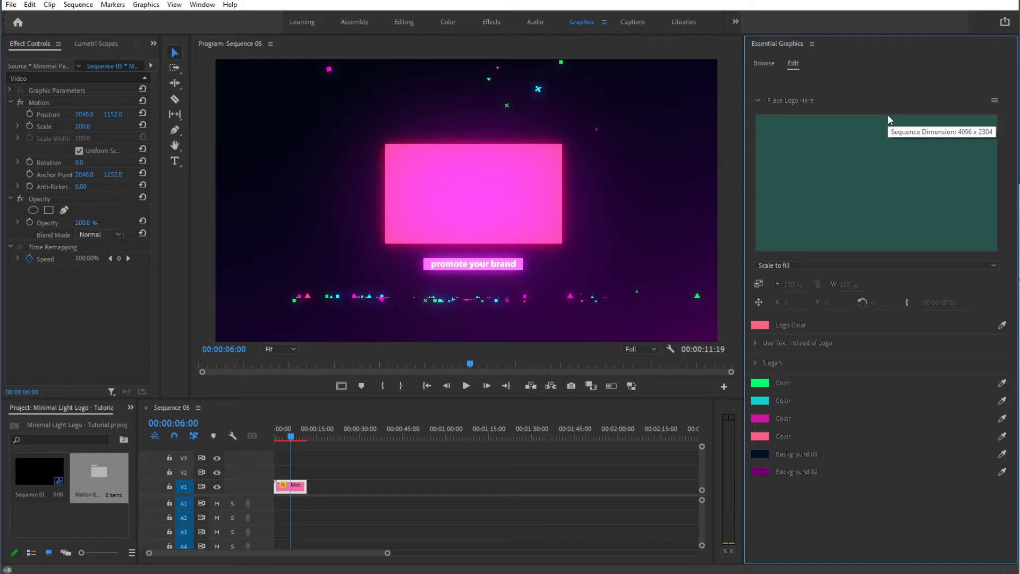
pyautogui.moveTo(1014, 125)
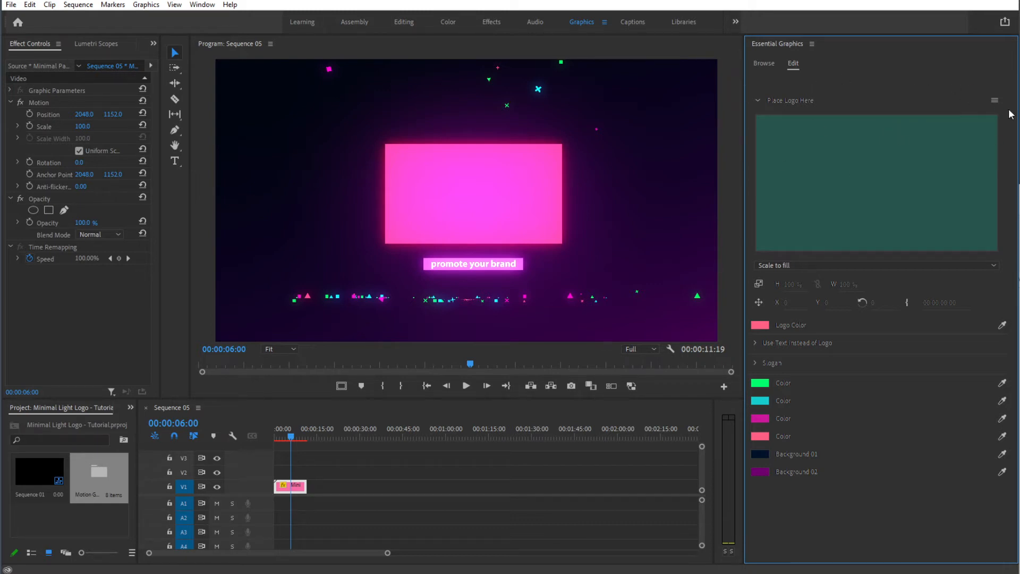
pyautogui.moveTo(982, 109)
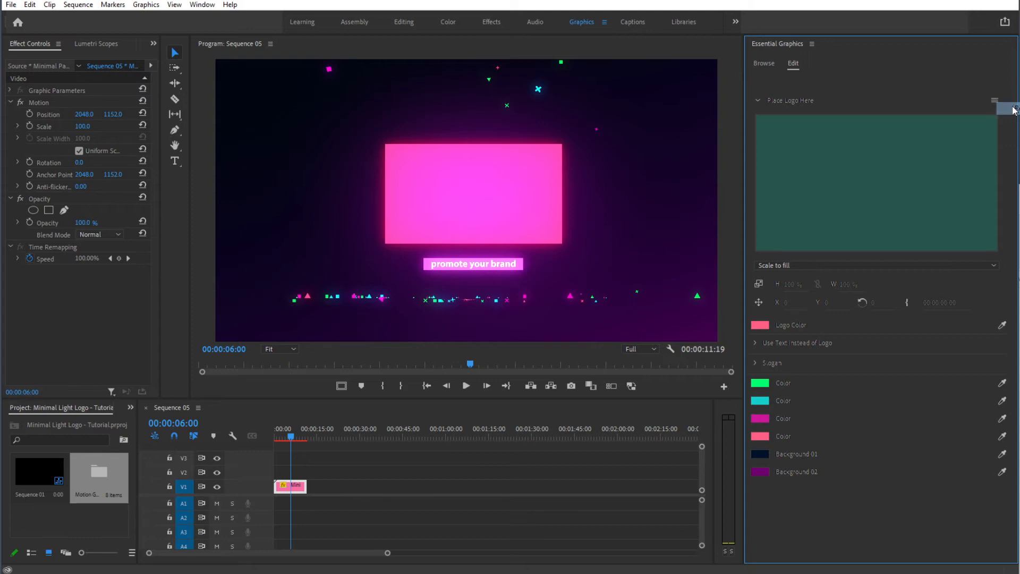
pyautogui.click(1007, 109)
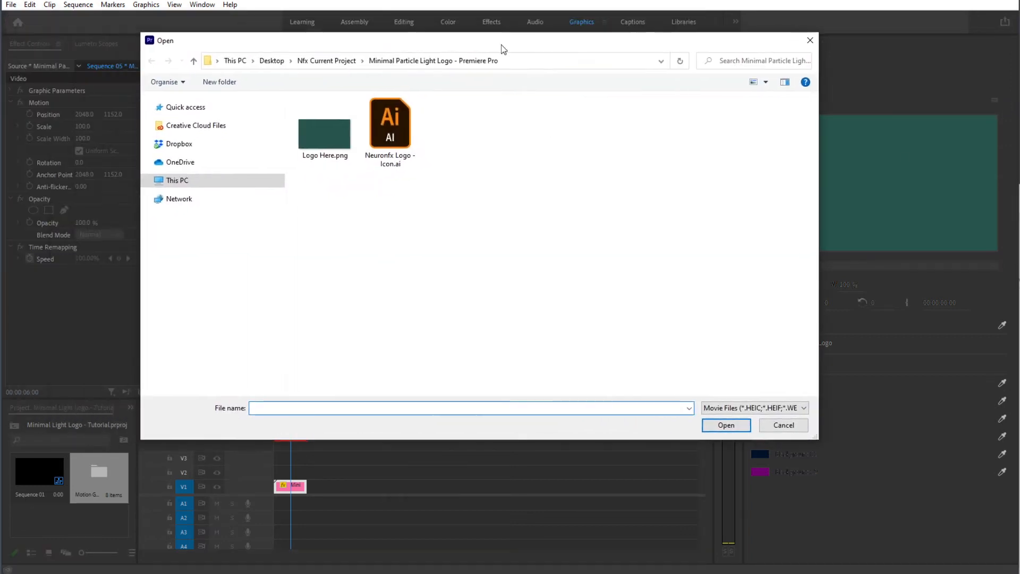
pyautogui.click(390, 124)
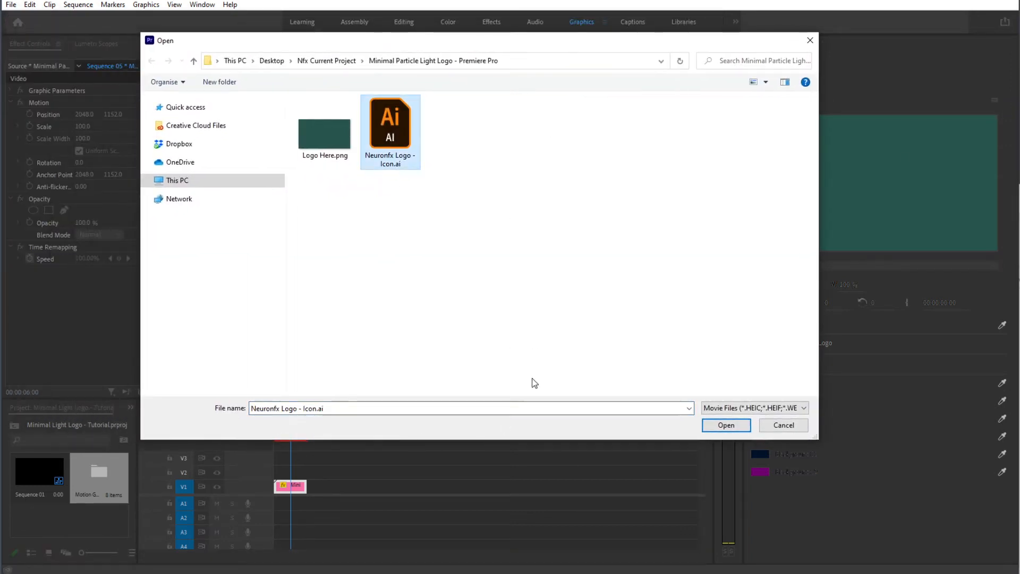
pyautogui.moveTo(731, 428)
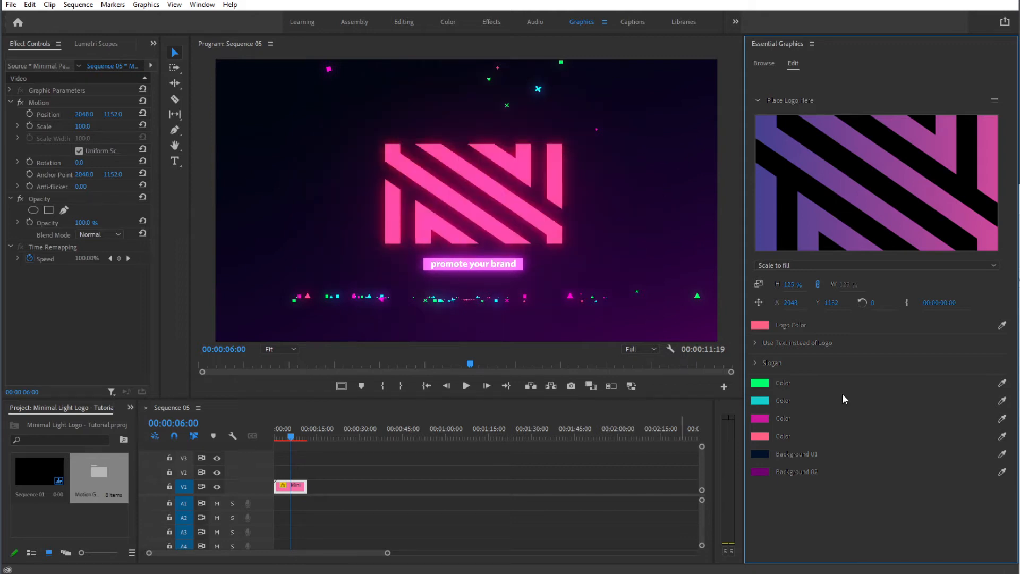
pyautogui.moveTo(991, 217)
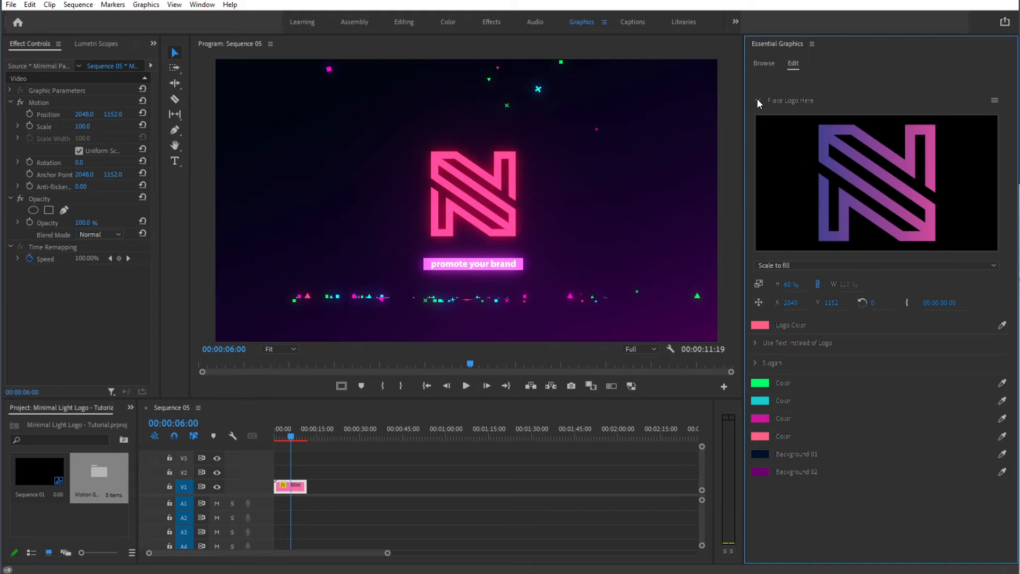
# Set the Logo Color swatch to a cyan shade instead of pink.
pyautogui.click(757, 100)
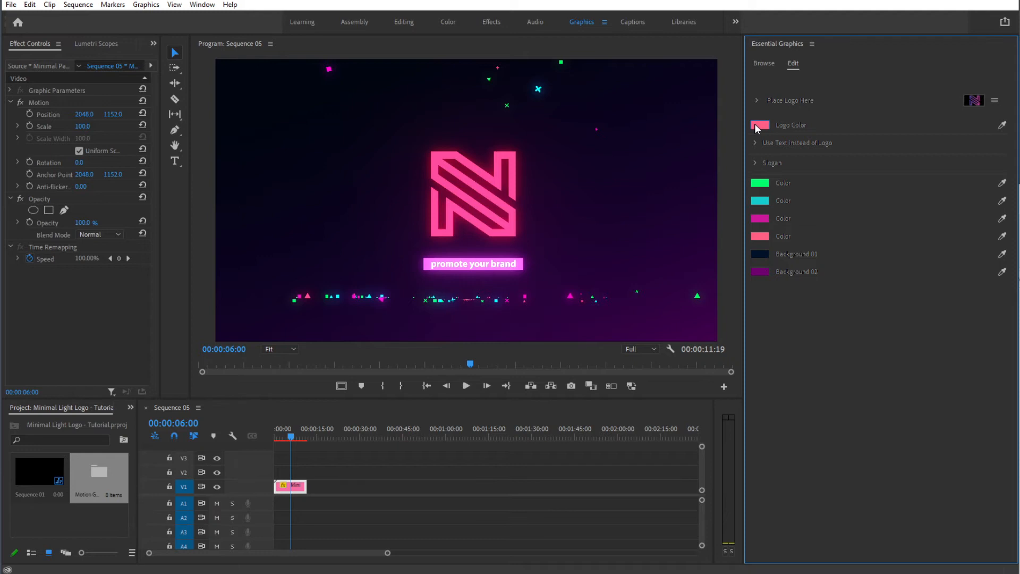
pyautogui.click(760, 126)
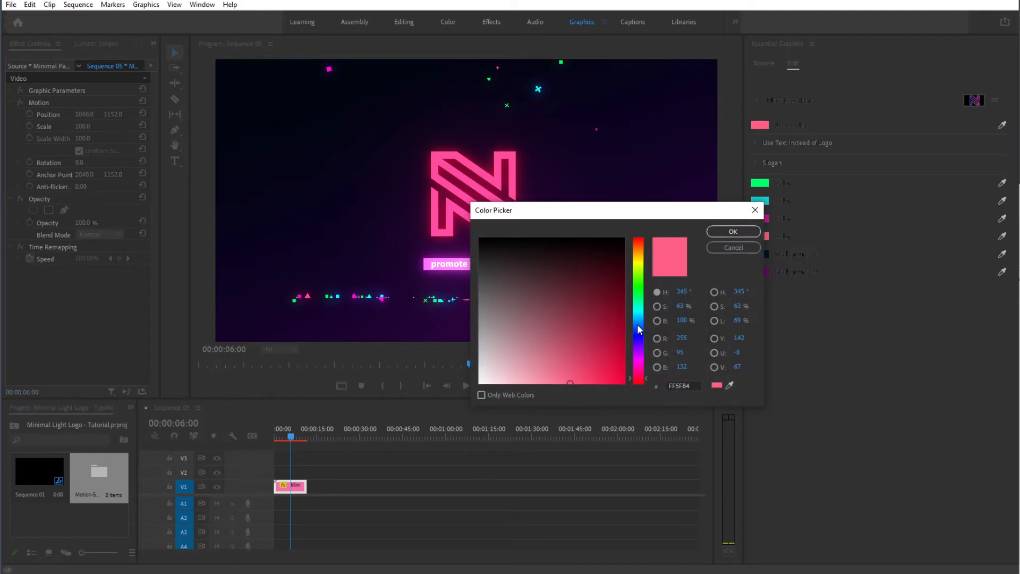
pyautogui.click(733, 232)
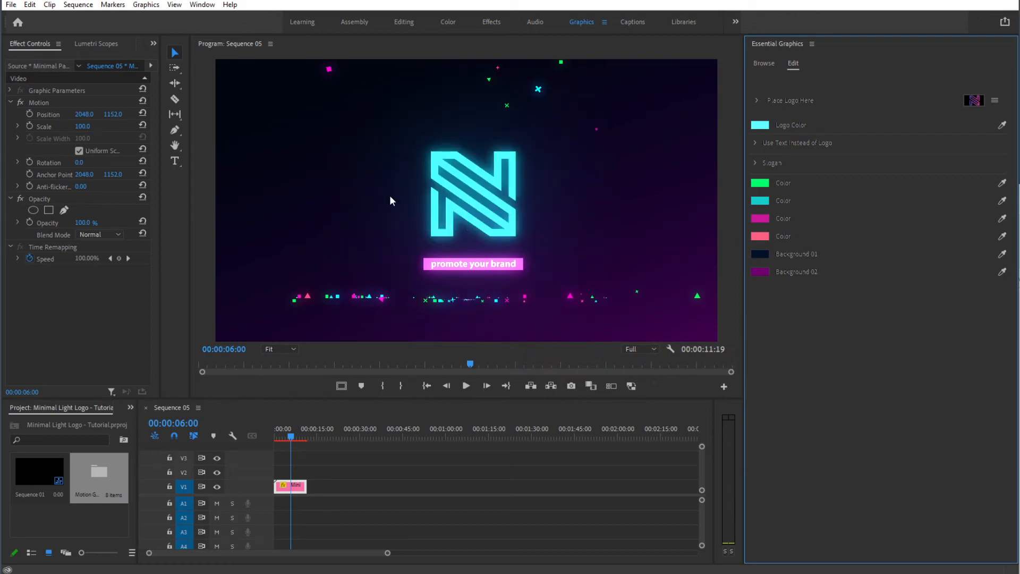
pyautogui.moveTo(463, 238)
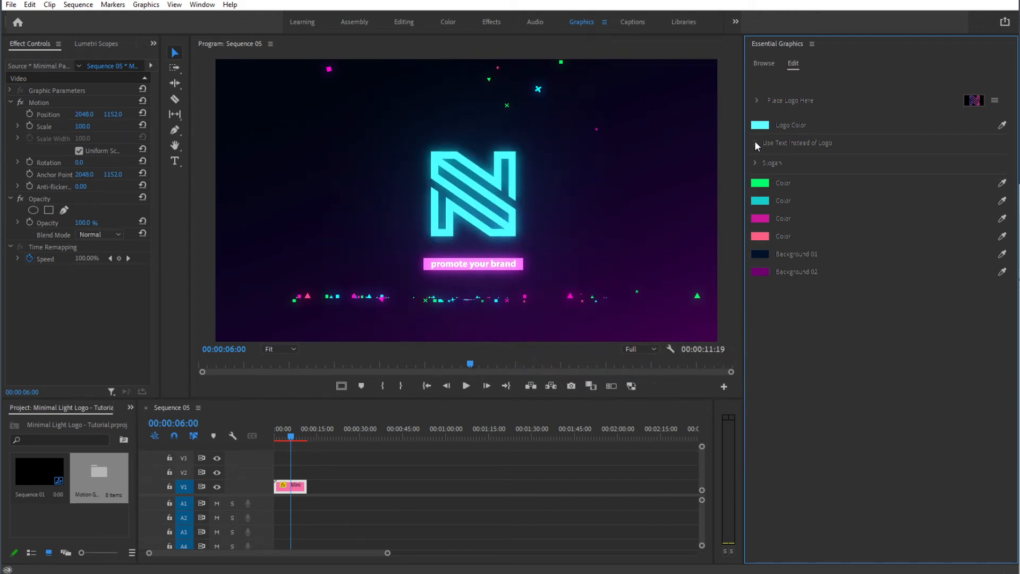
pyautogui.click(755, 142)
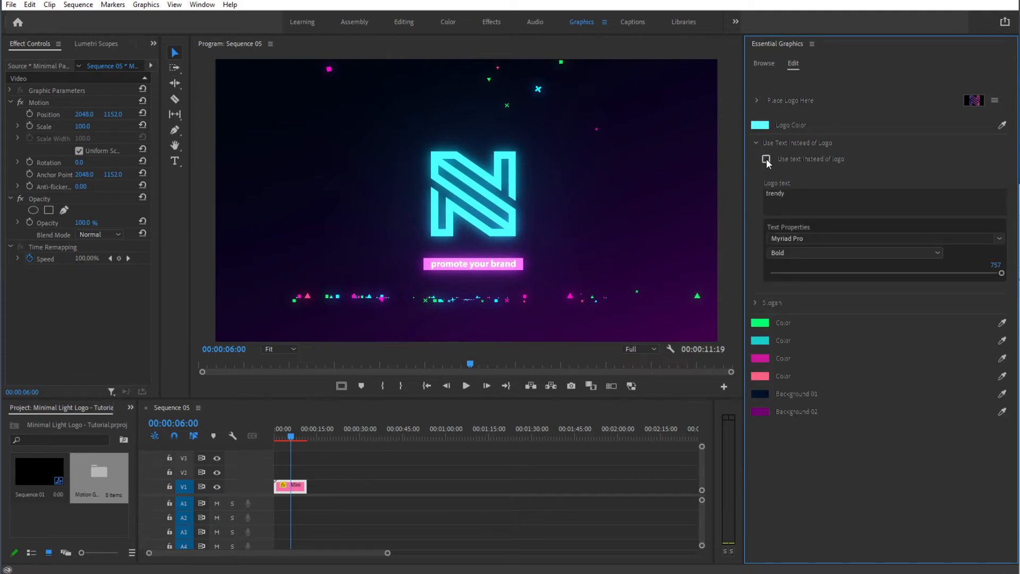
pyautogui.click(767, 160)
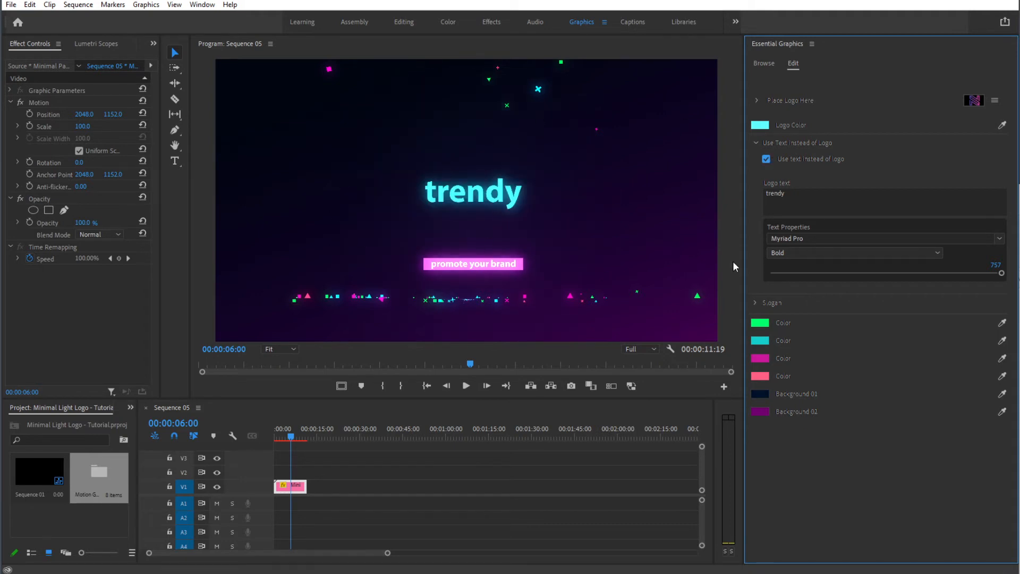
pyautogui.doubleClick(775, 194)
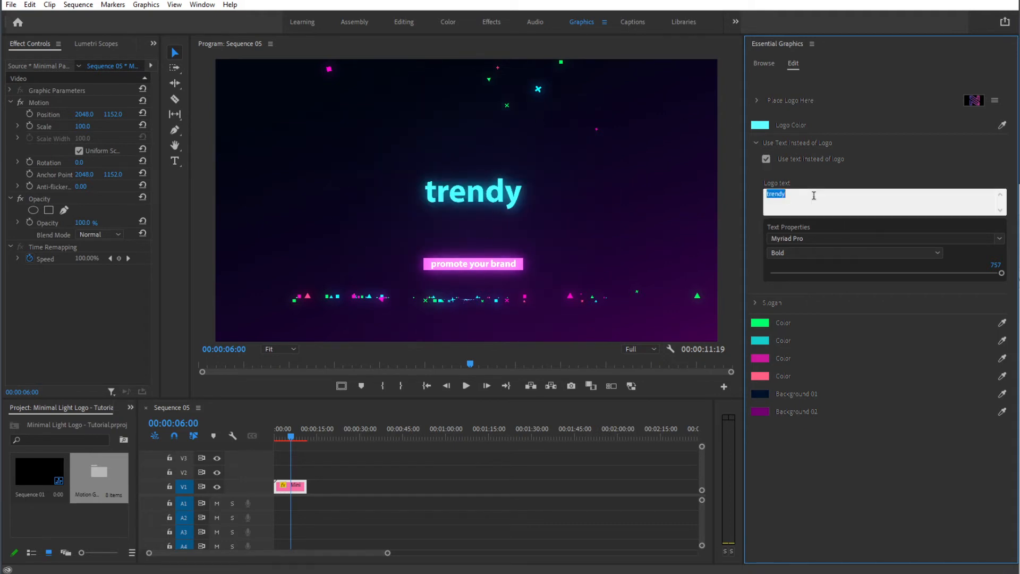
pyautogui.write('my text')
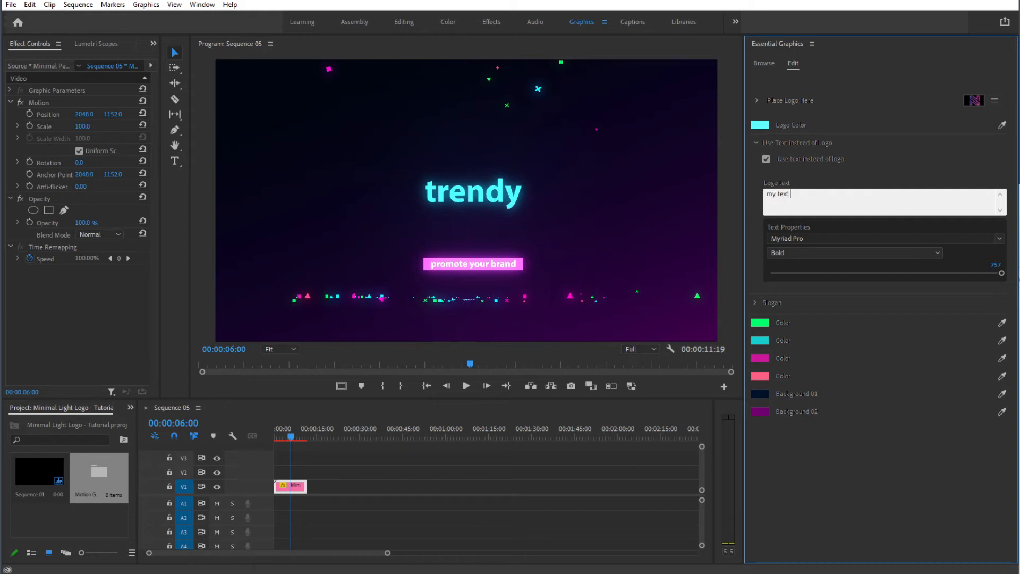
pyautogui.write('here')
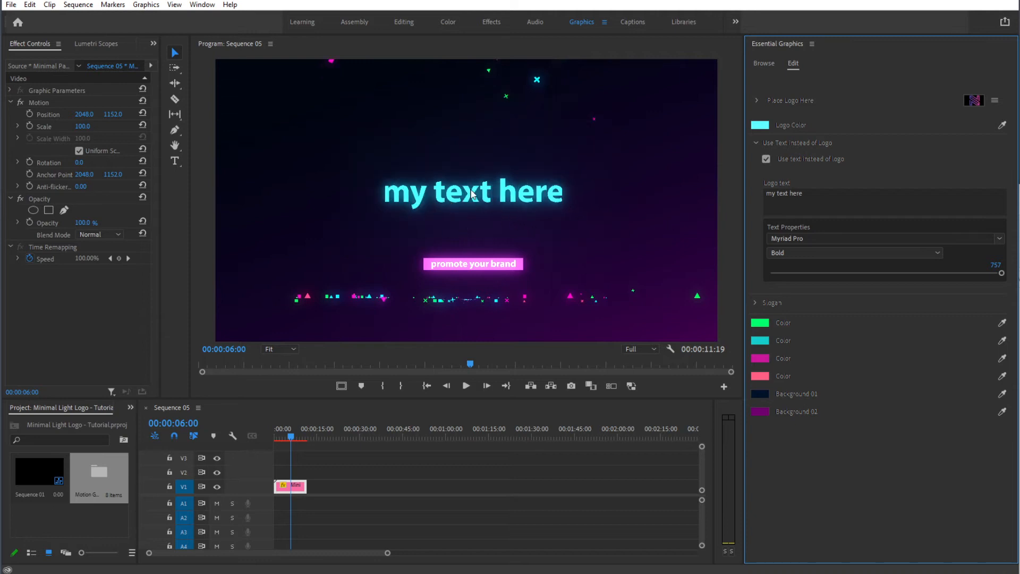
pyautogui.moveTo(557, 202)
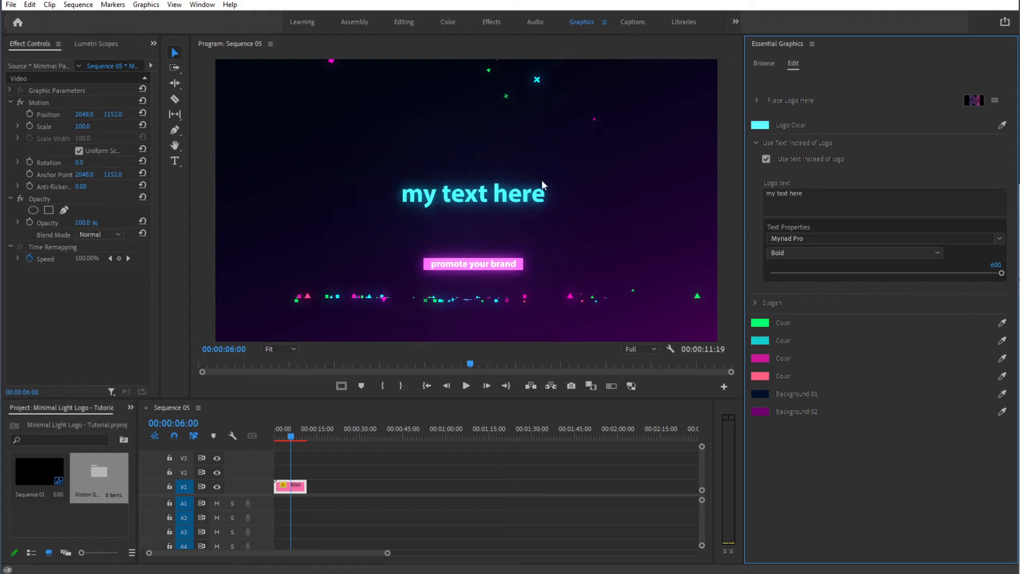
pyautogui.moveTo(484, 221)
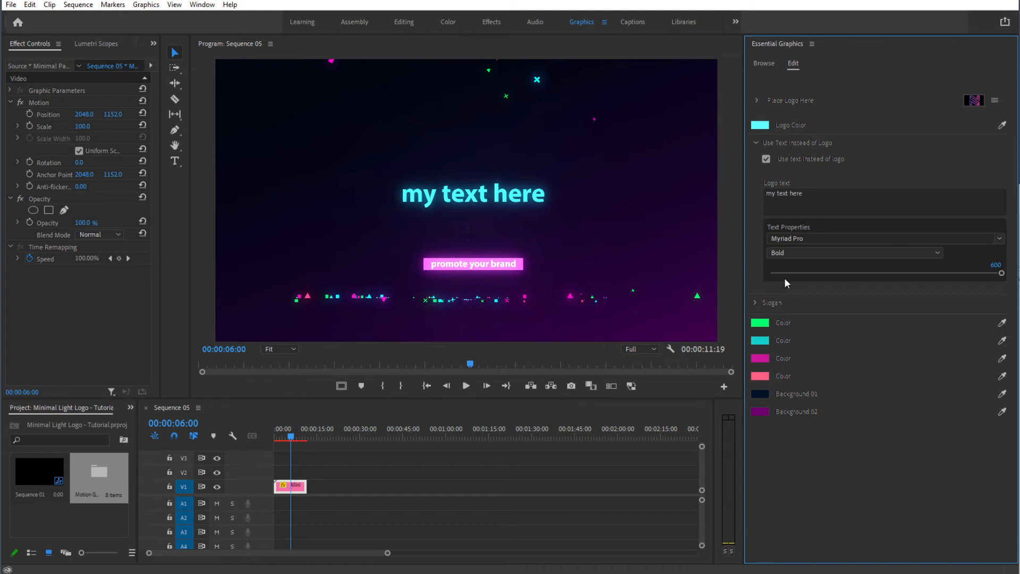
pyautogui.moveTo(793, 173)
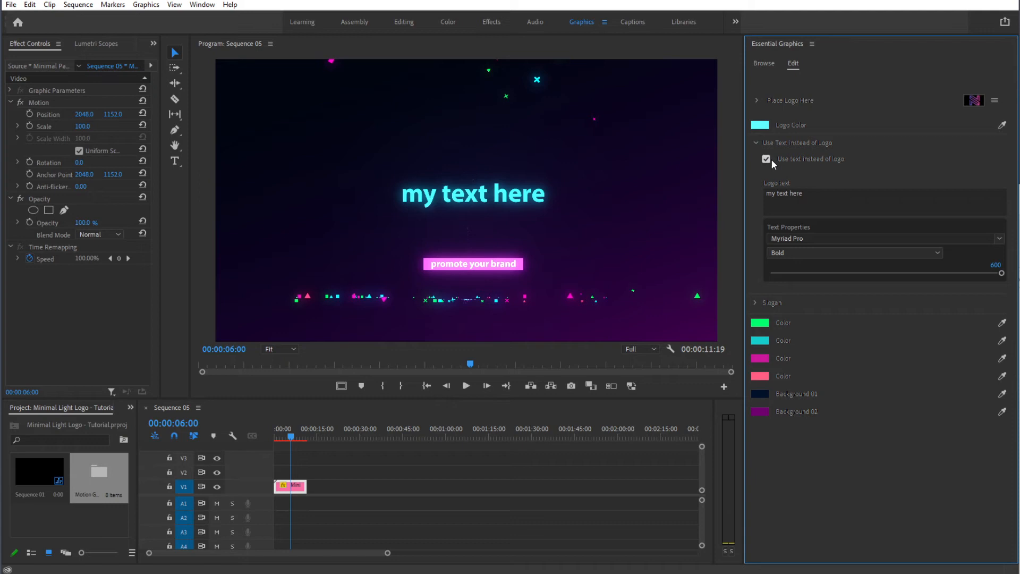
pyautogui.click(765, 159)
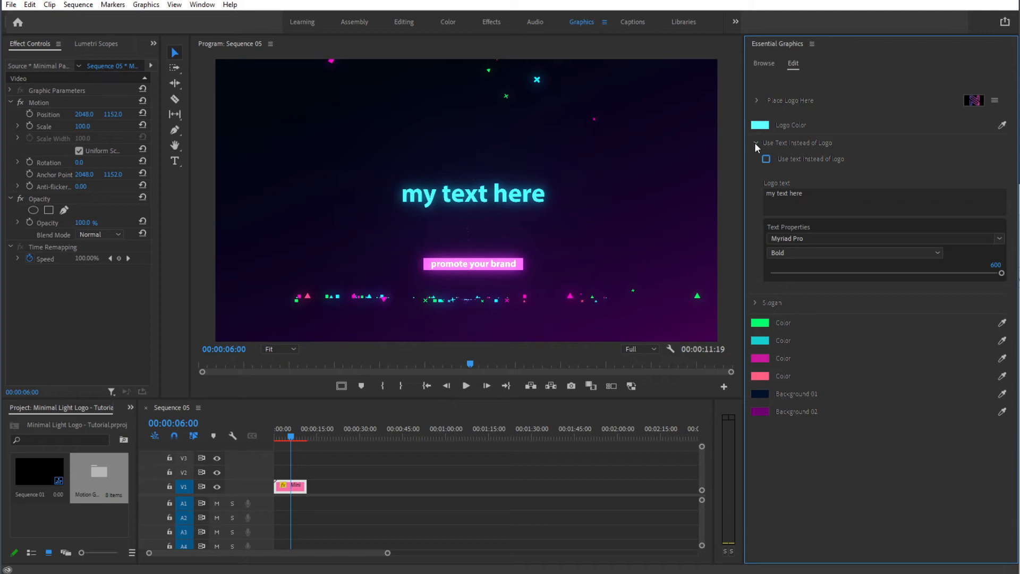
pyautogui.click(756, 142)
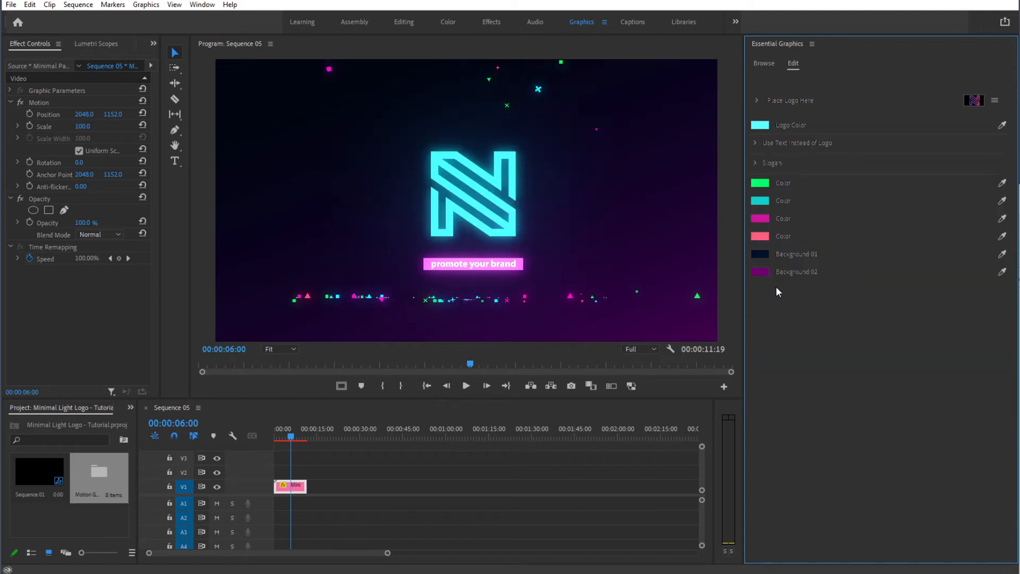
pyautogui.moveTo(379, 264)
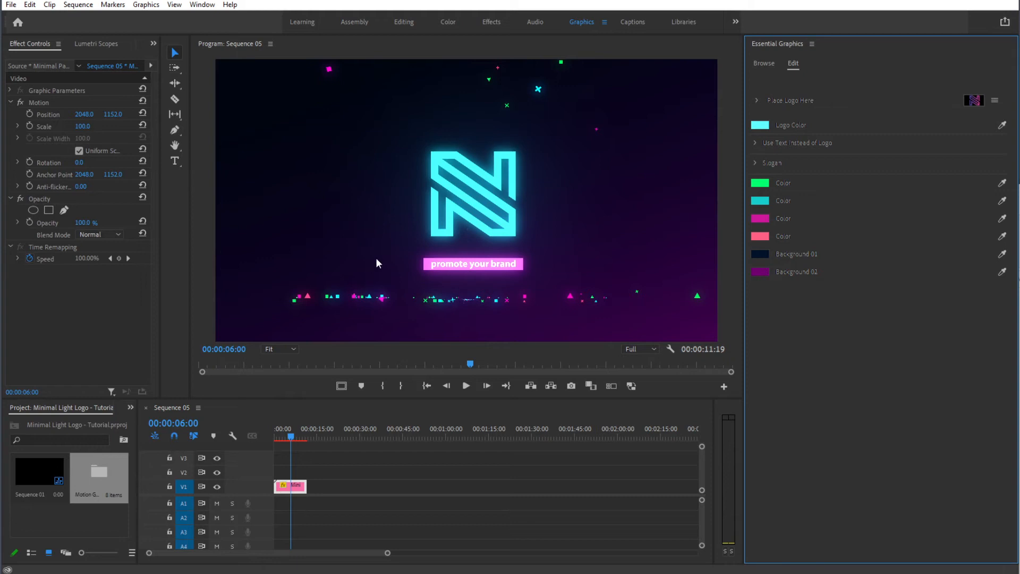
pyautogui.moveTo(718, 219)
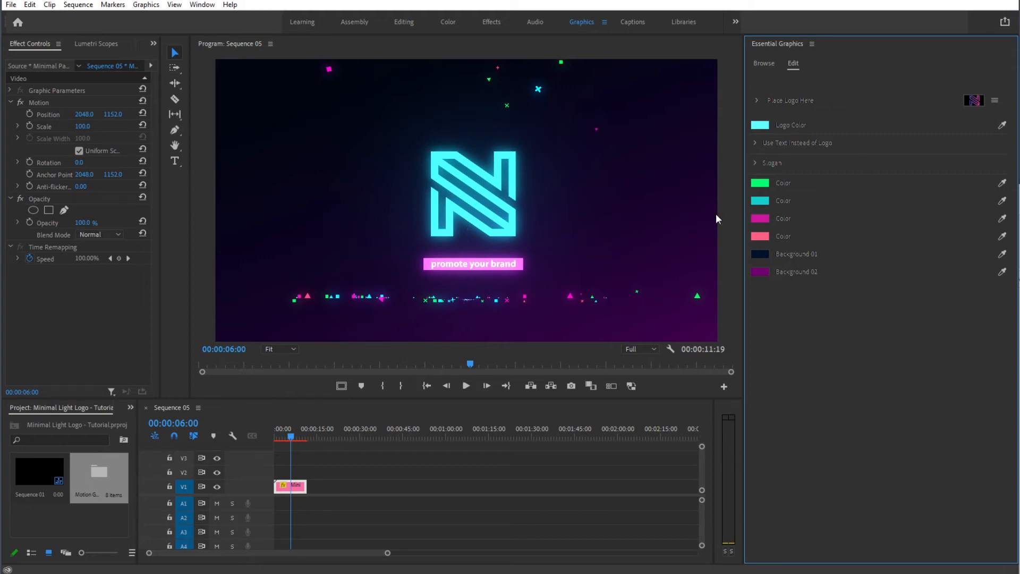
# Replace the Slogan text with "my slogan text".
pyautogui.click(757, 164)
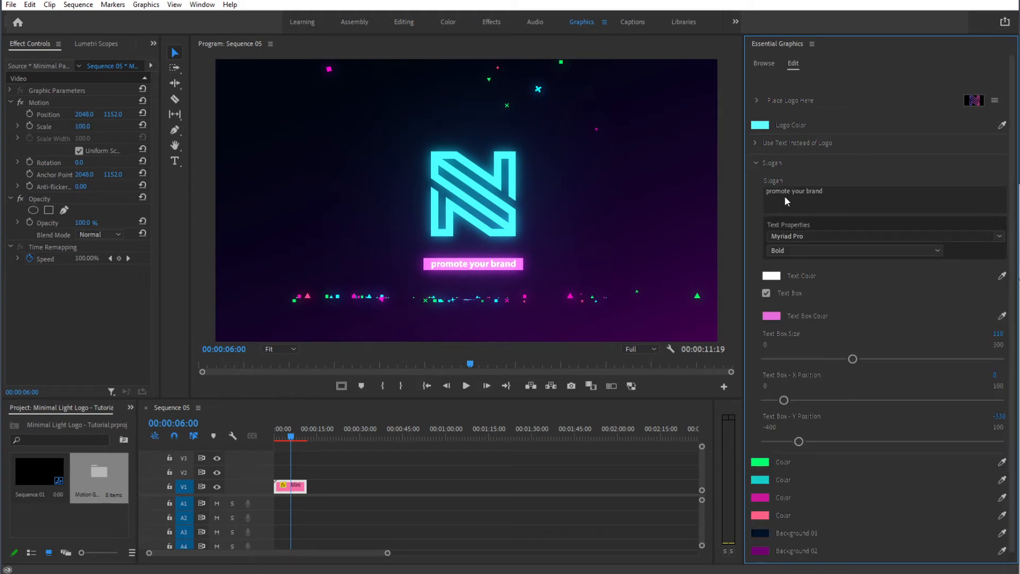
pyautogui.doubleClick(795, 191)
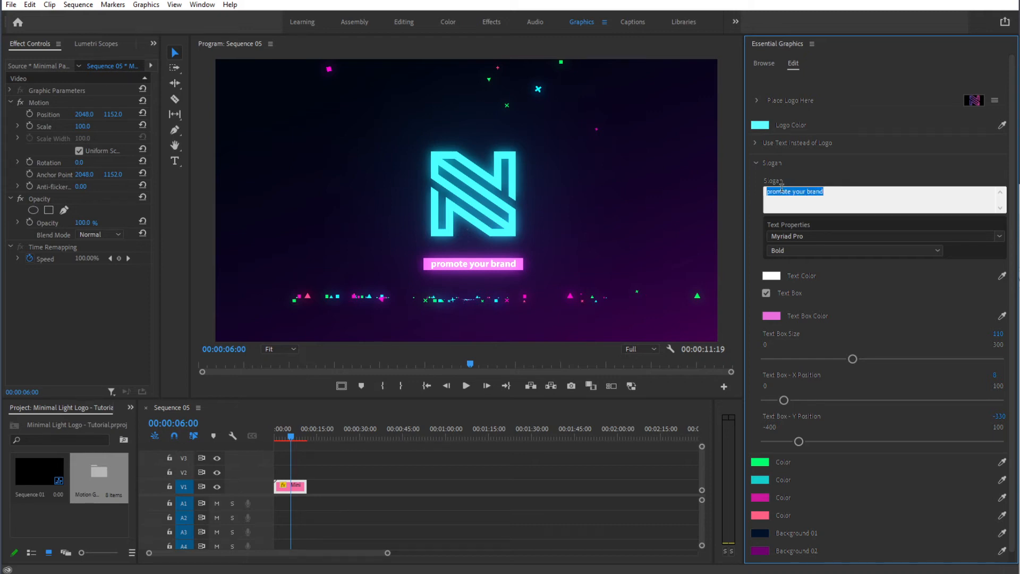
pyautogui.write('my slo')
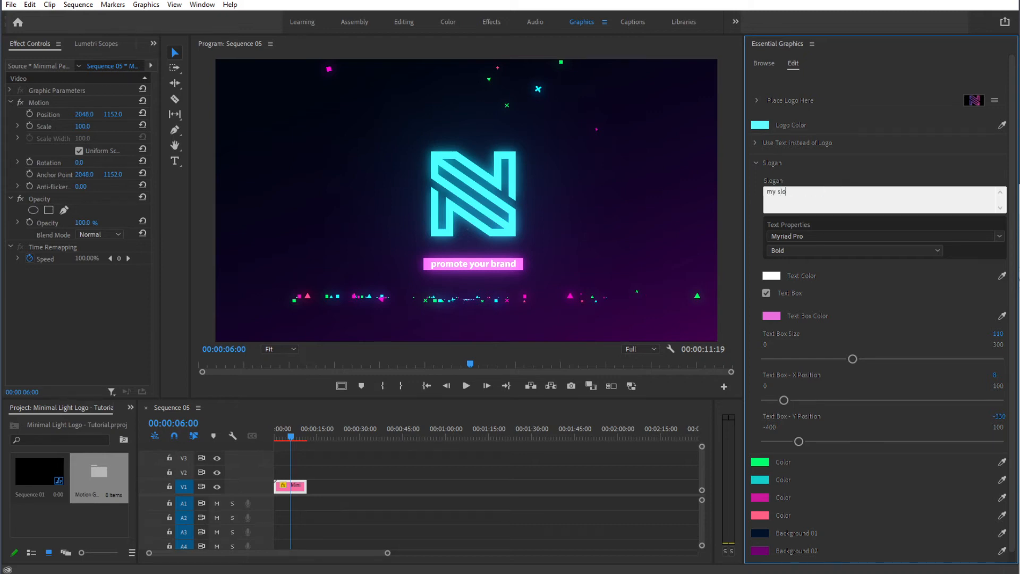
pyautogui.write('gan')
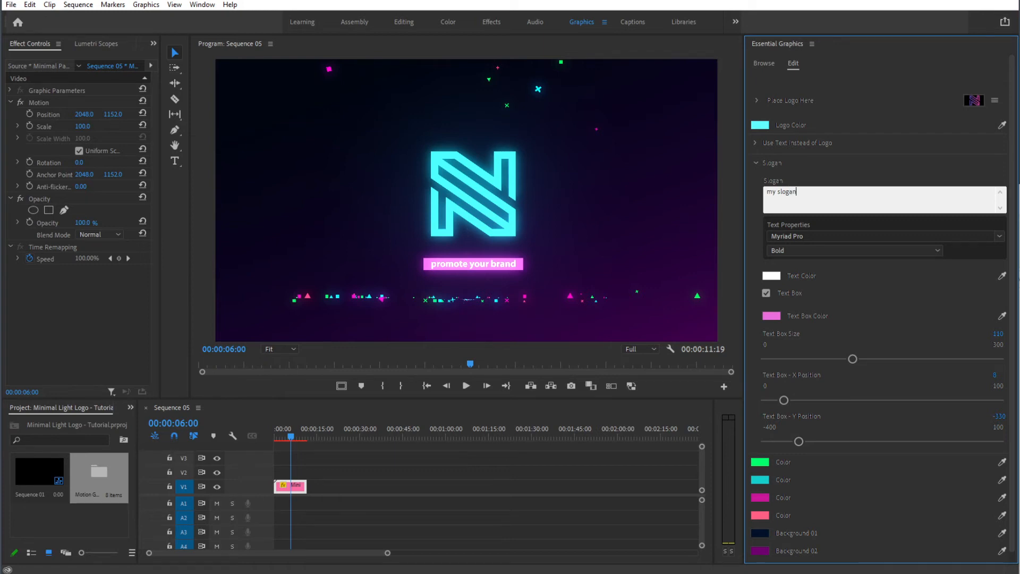
pyautogui.write('text')
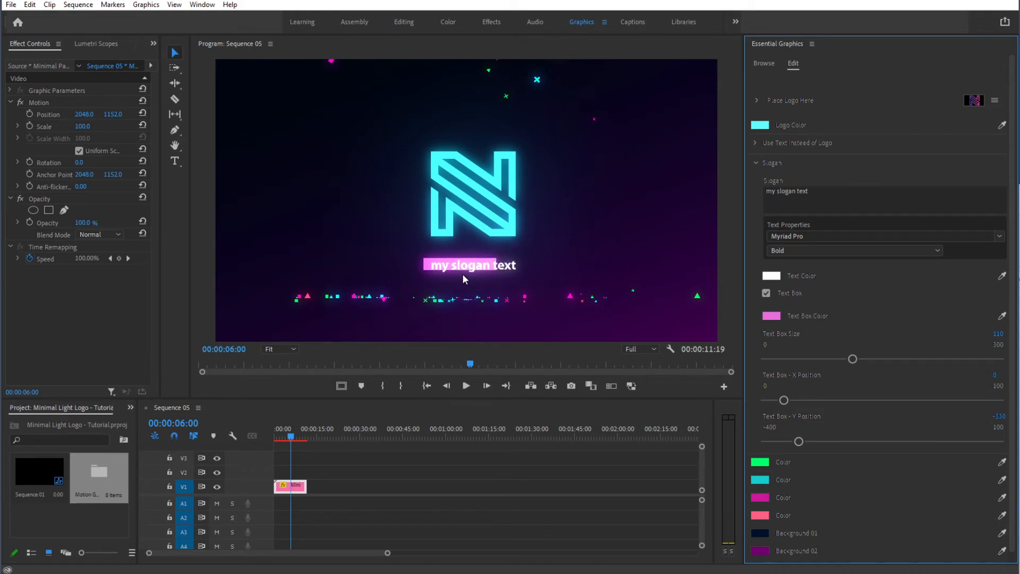
pyautogui.moveTo(830, 218)
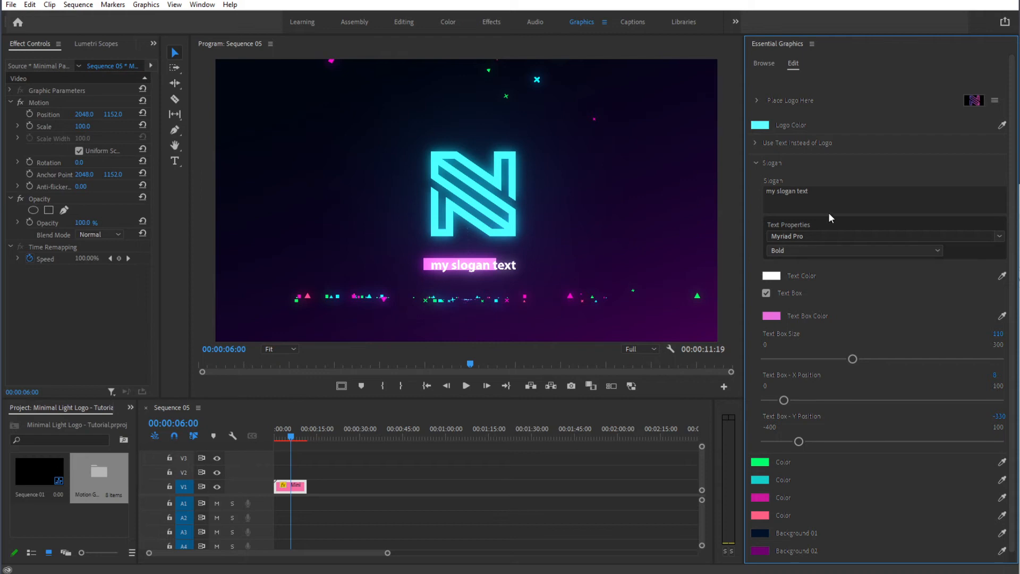
pyautogui.moveTo(774, 271)
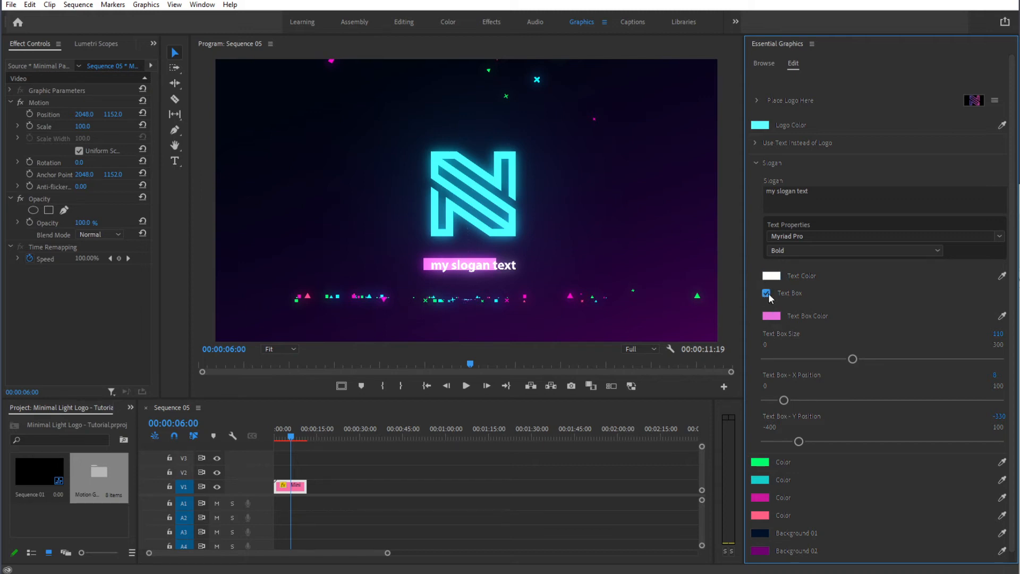
# Toggle the Text Box and set its colour first to light blue, then to a darker blue.
pyautogui.click(767, 294)
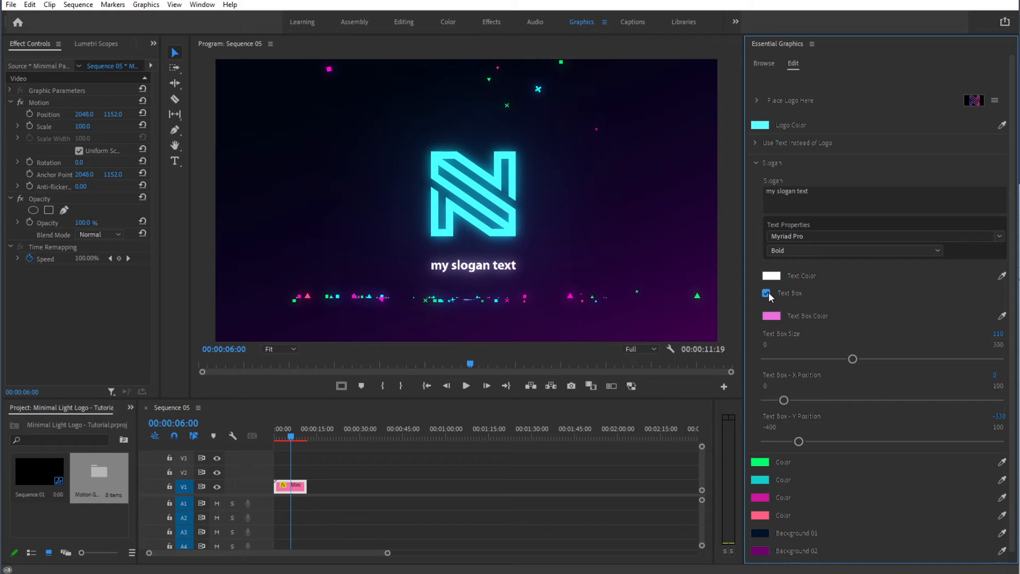
pyautogui.click(766, 293)
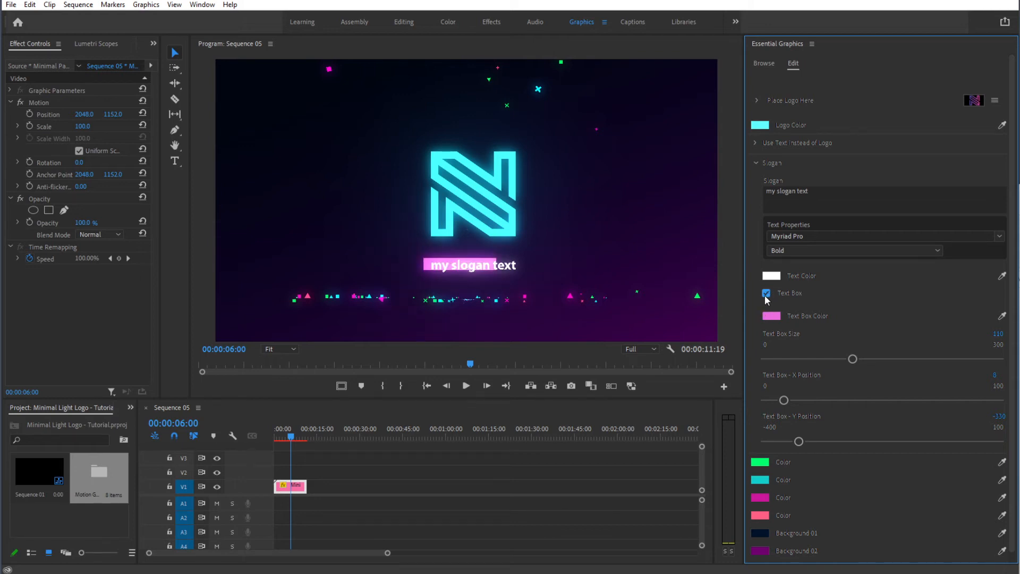
pyautogui.click(771, 315)
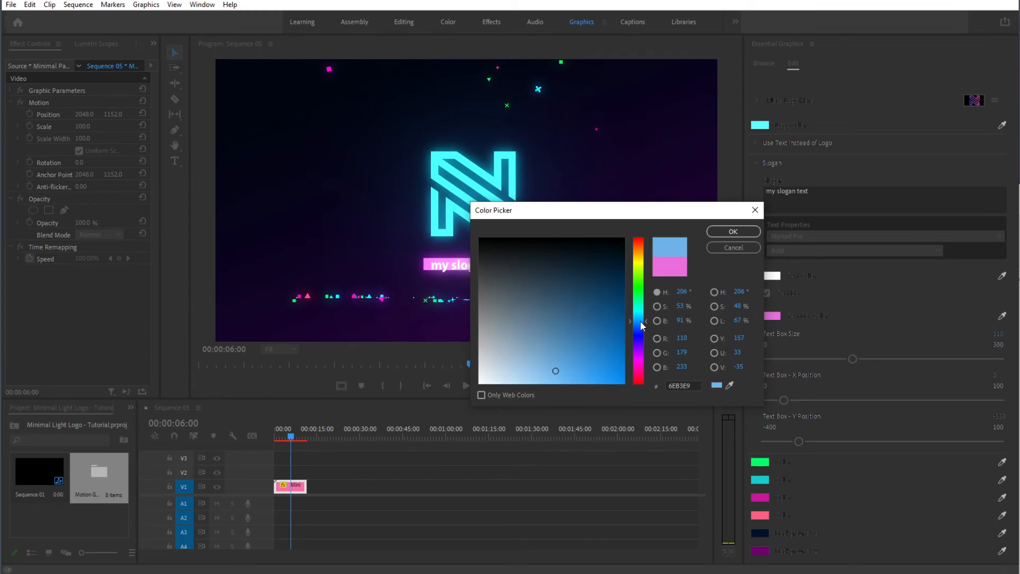
pyautogui.click(734, 232)
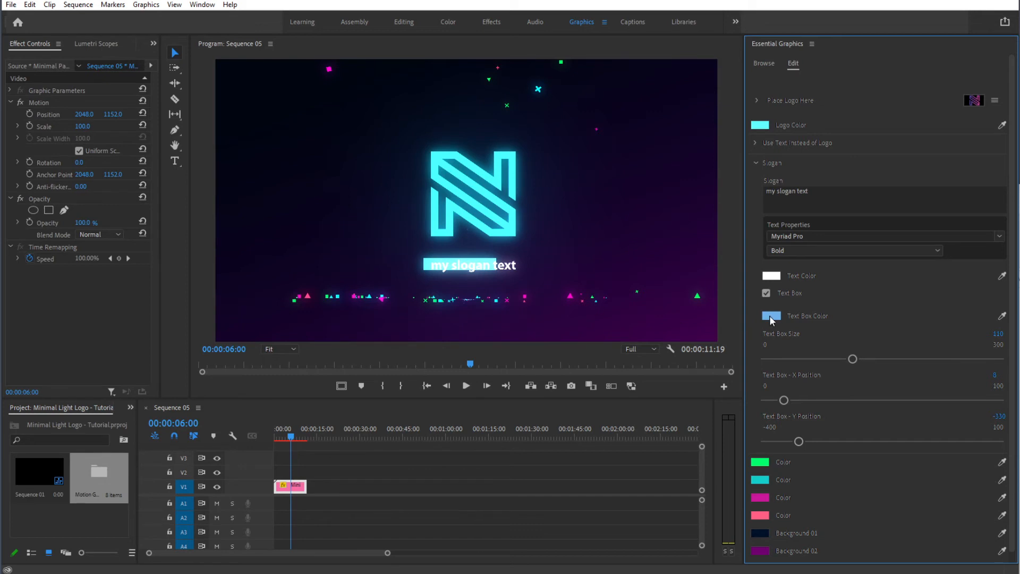
pyautogui.click(772, 319)
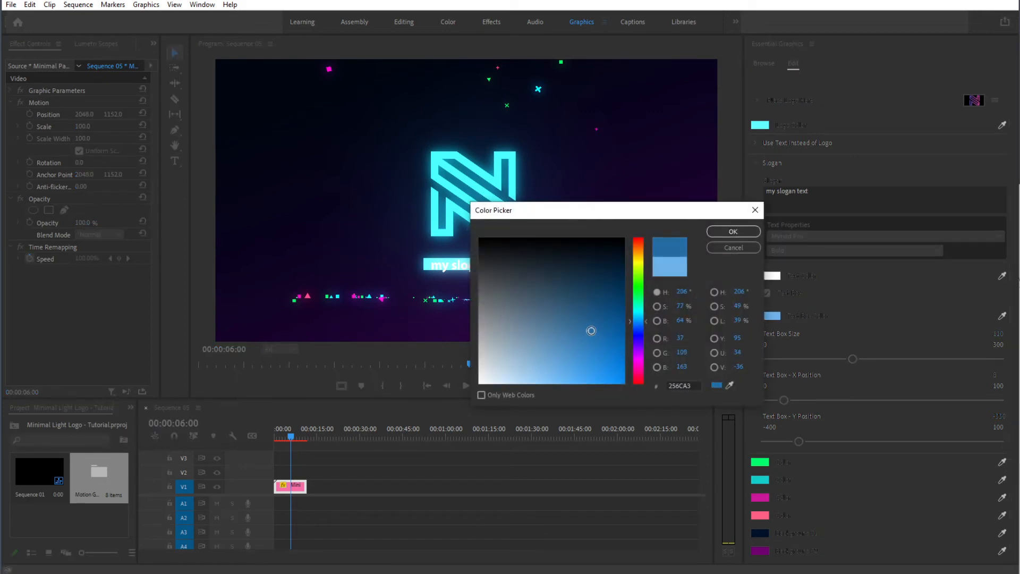
pyautogui.click(733, 231)
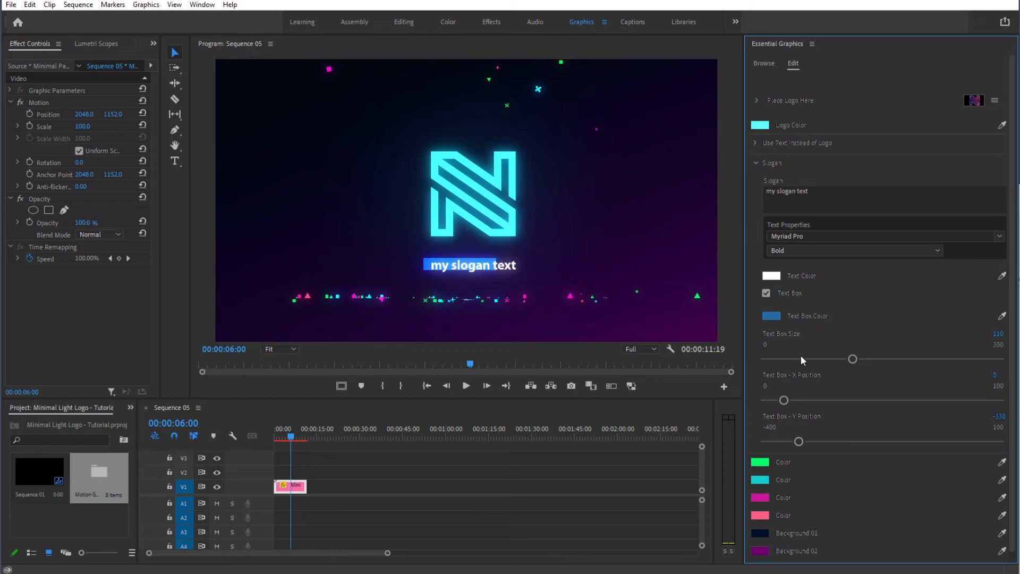
pyautogui.moveTo(978, 366)
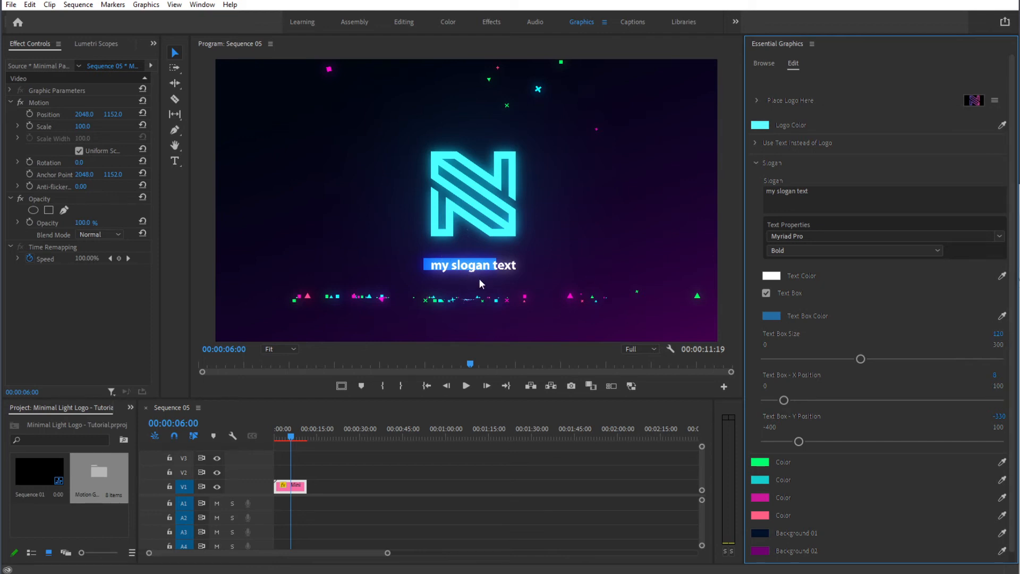
pyautogui.moveTo(855, 367)
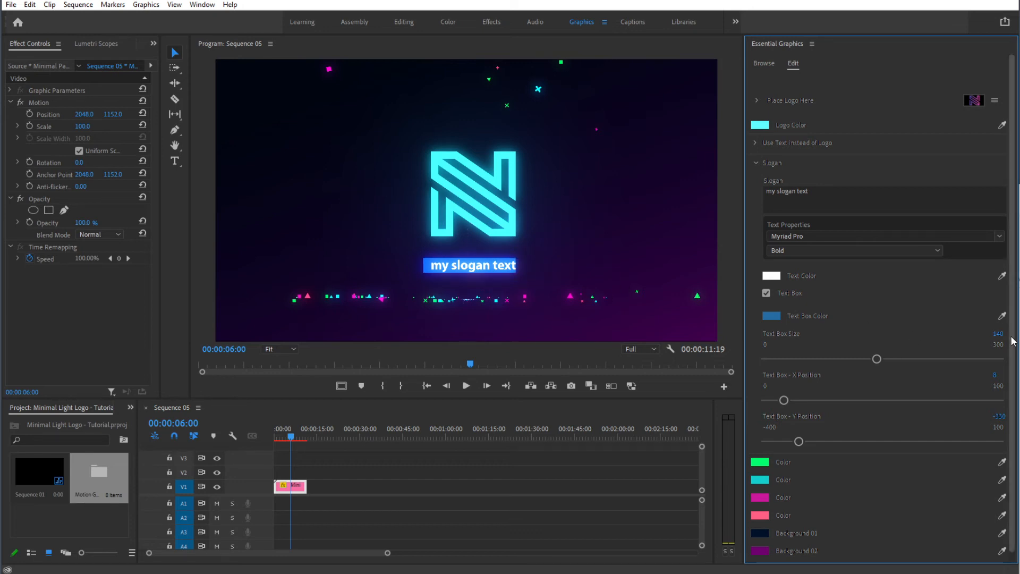
# Raise the Text Box Size slider to 150.
pyautogui.moveTo(877, 358); pyautogui.dragTo(885, 359)
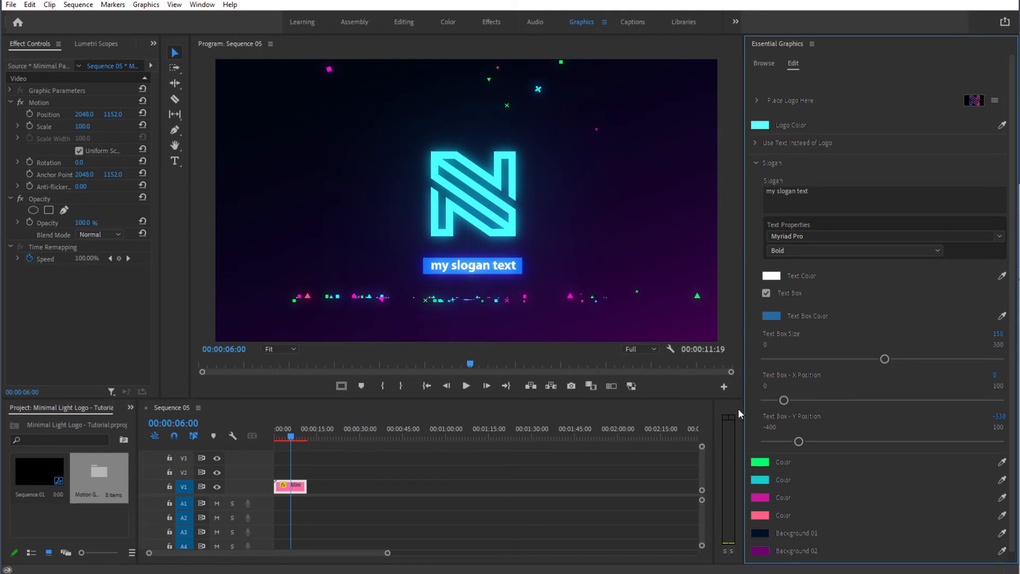
pyautogui.moveTo(453, 238)
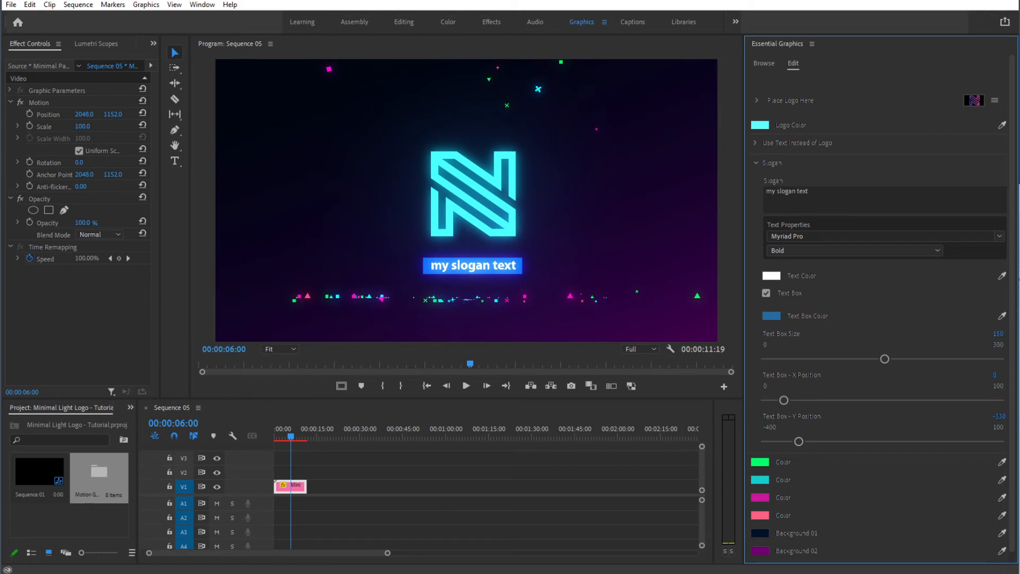
pyautogui.moveTo(805, 404)
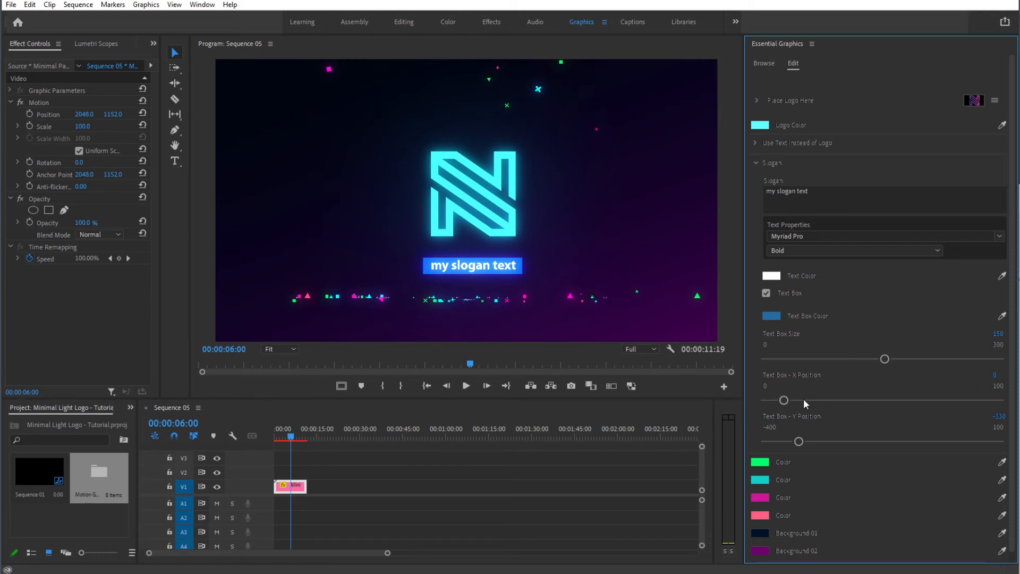
pyautogui.moveTo(819, 455)
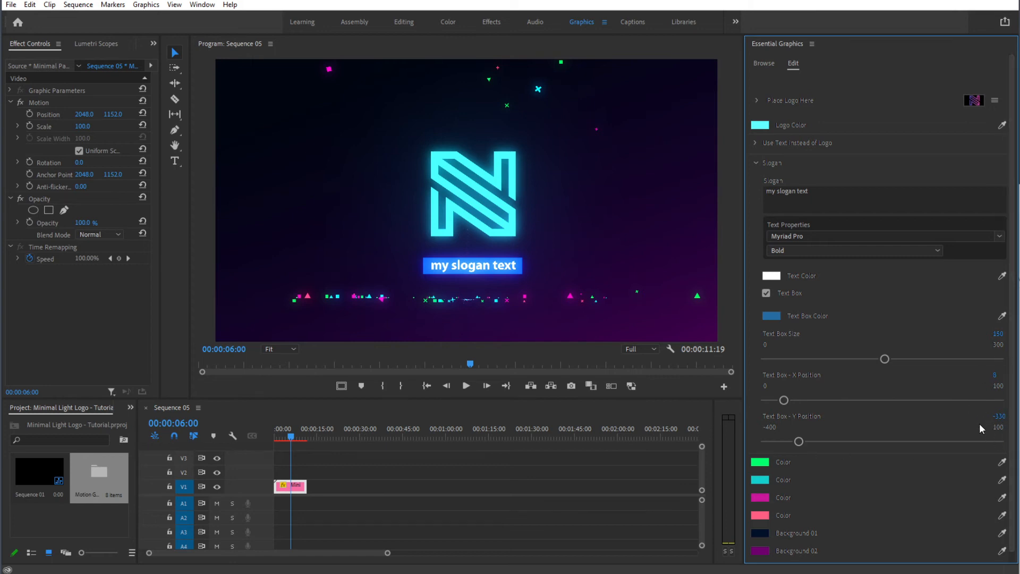
# At 00:00:03:20, set particle colour 1 to magenta, colour 2 to blue and colour 4 to green.
pyautogui.click(757, 163)
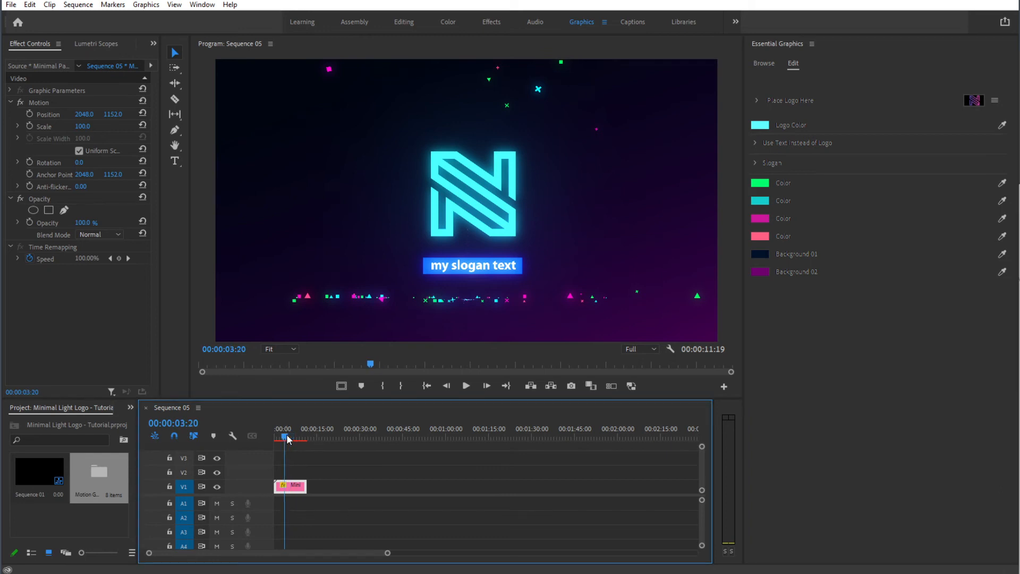
pyautogui.moveTo(258, 525)
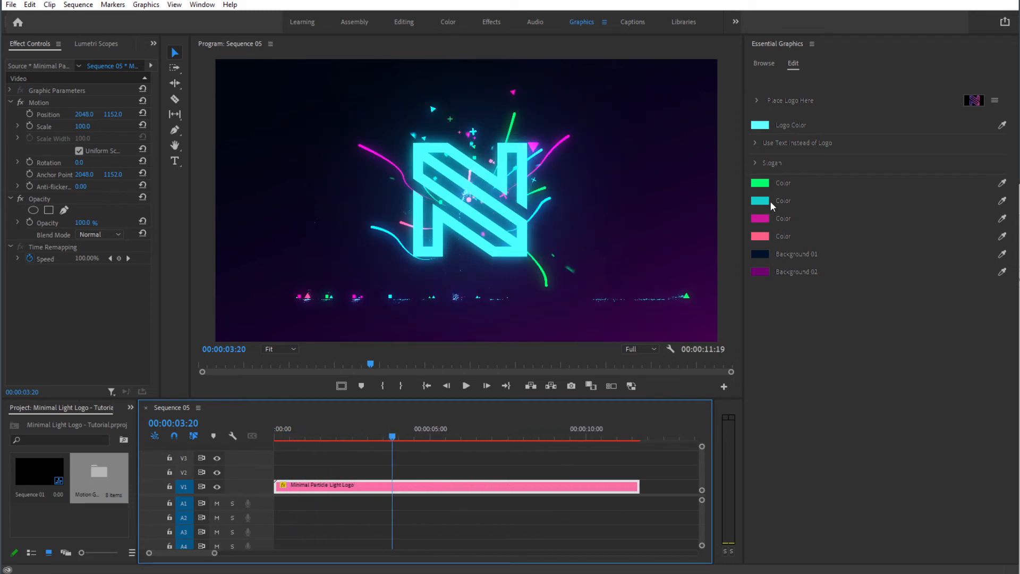
pyautogui.moveTo(771, 133)
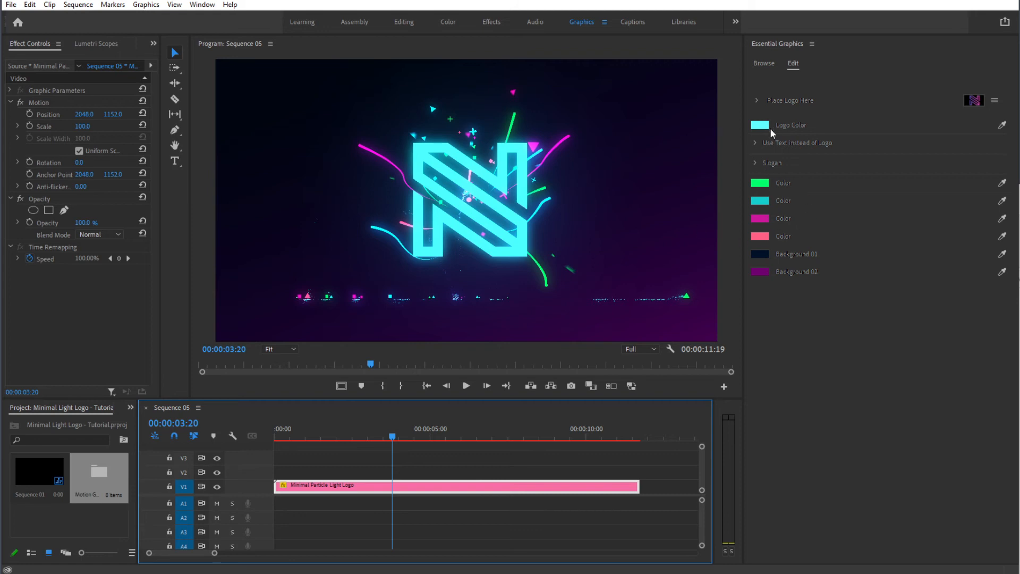
pyautogui.moveTo(442, 159)
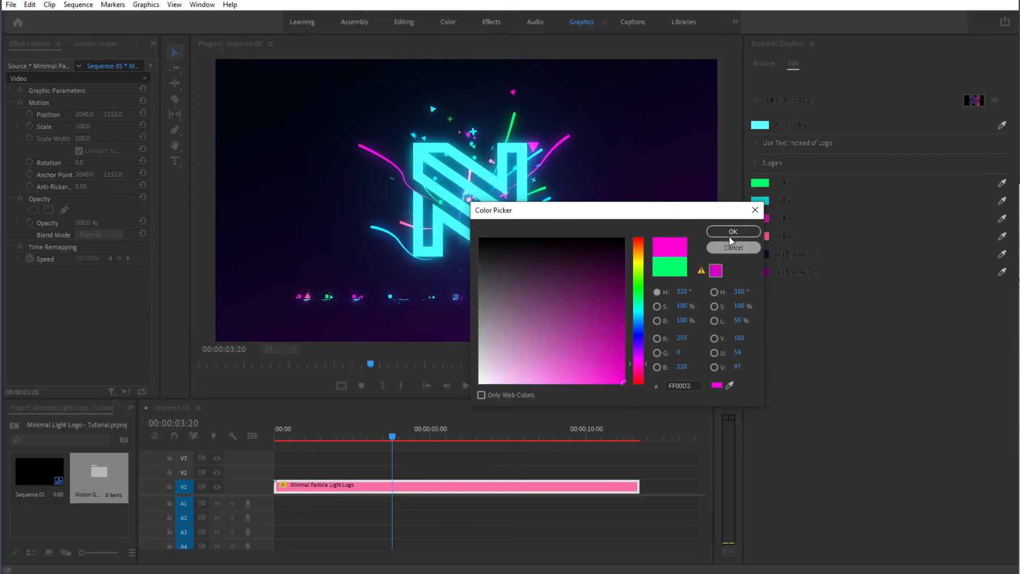
pyautogui.click(733, 231)
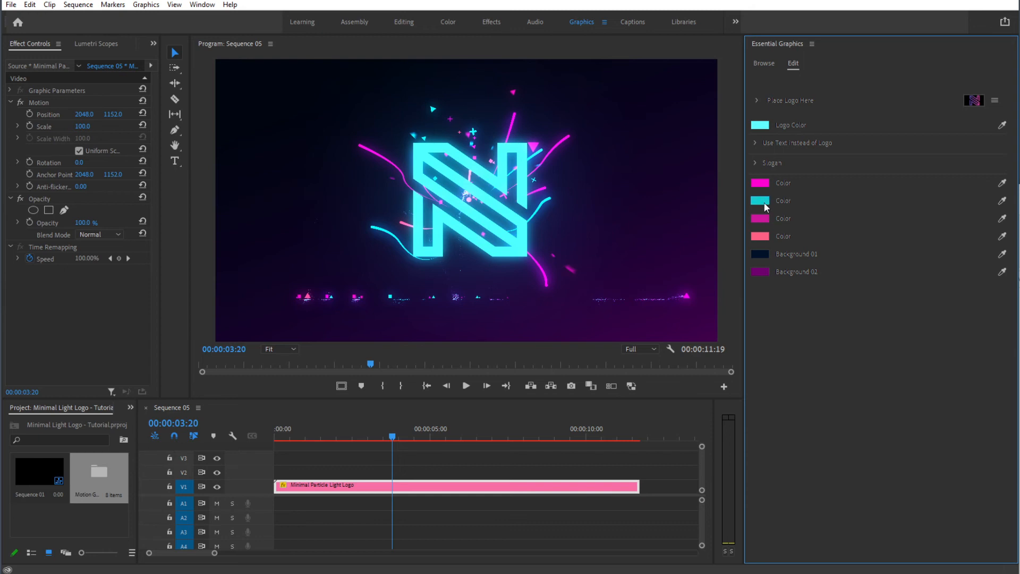
pyautogui.click(760, 200)
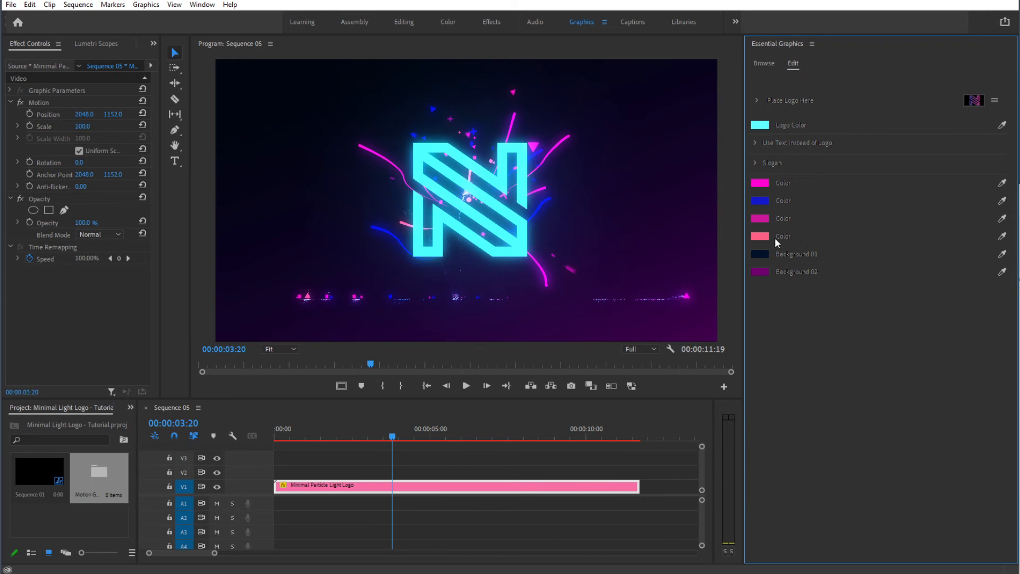
pyautogui.click(760, 236)
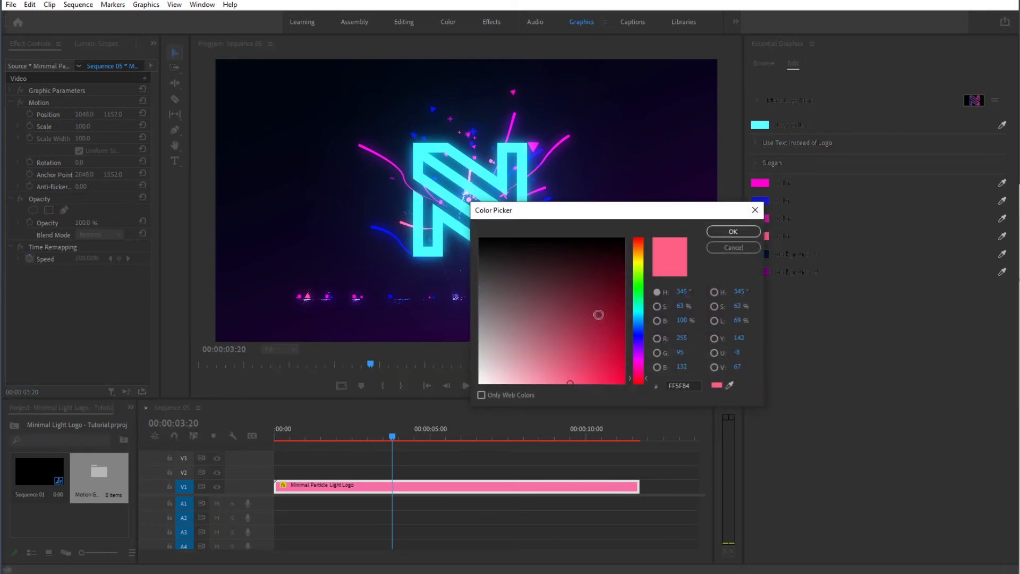
pyautogui.click(733, 232)
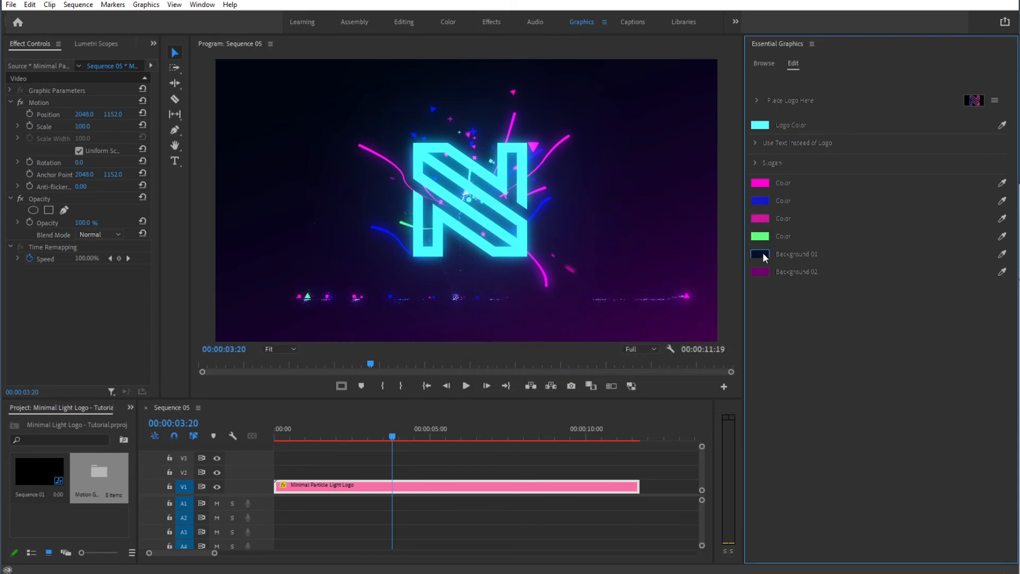
pyautogui.click(759, 254)
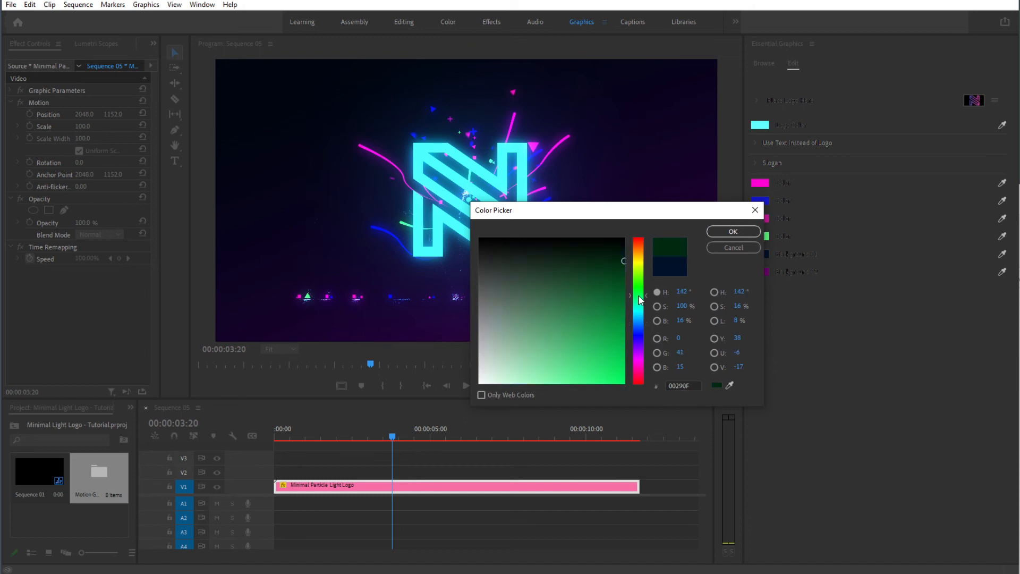
pyautogui.click(733, 232)
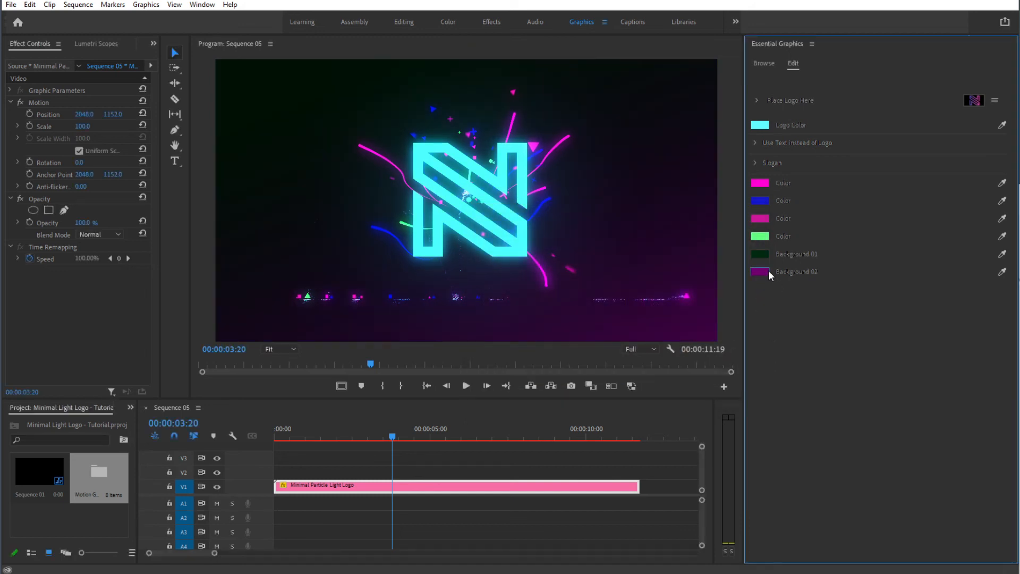
pyautogui.click(760, 272)
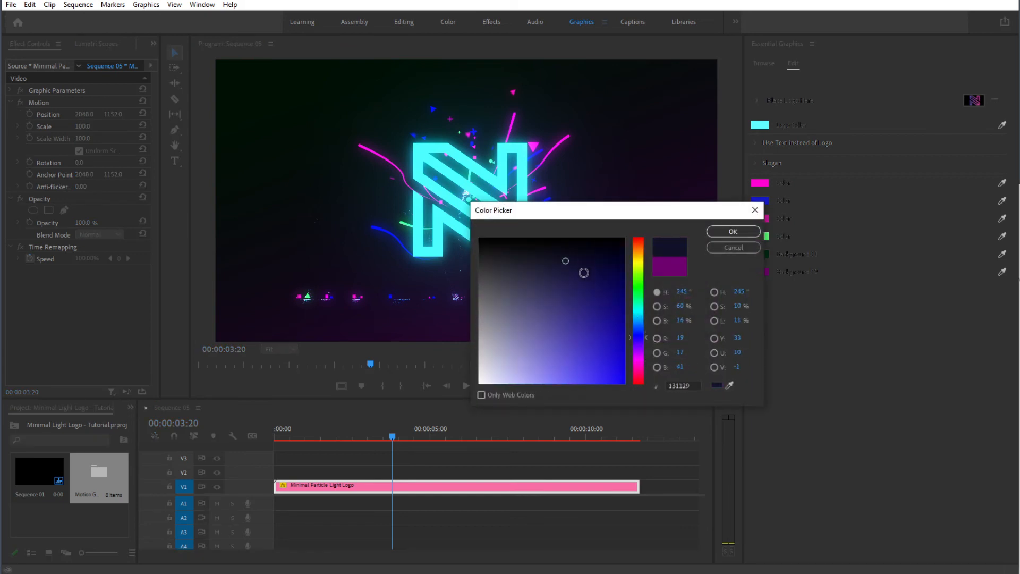
pyautogui.click(734, 232)
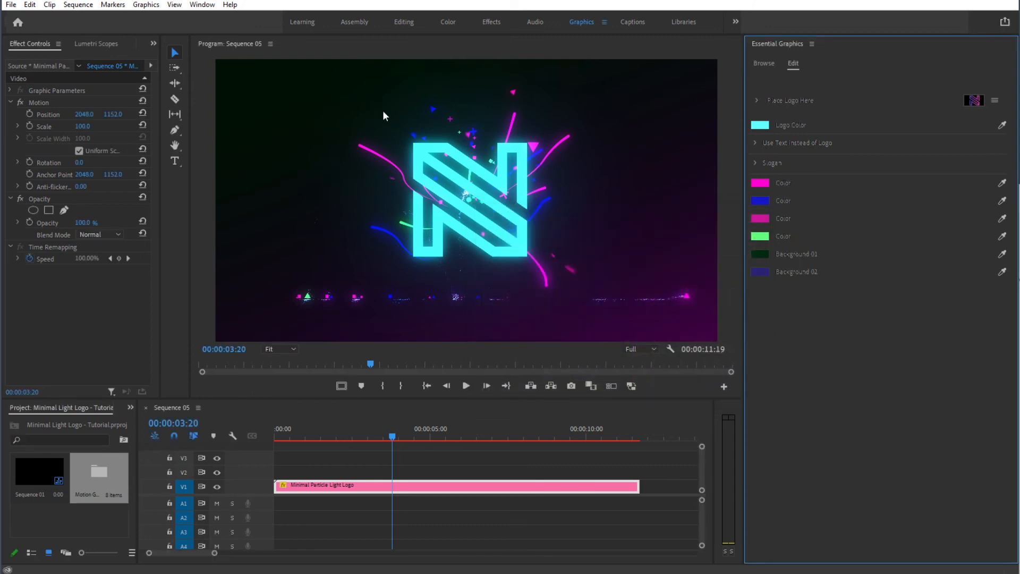
pyautogui.moveTo(814, 350)
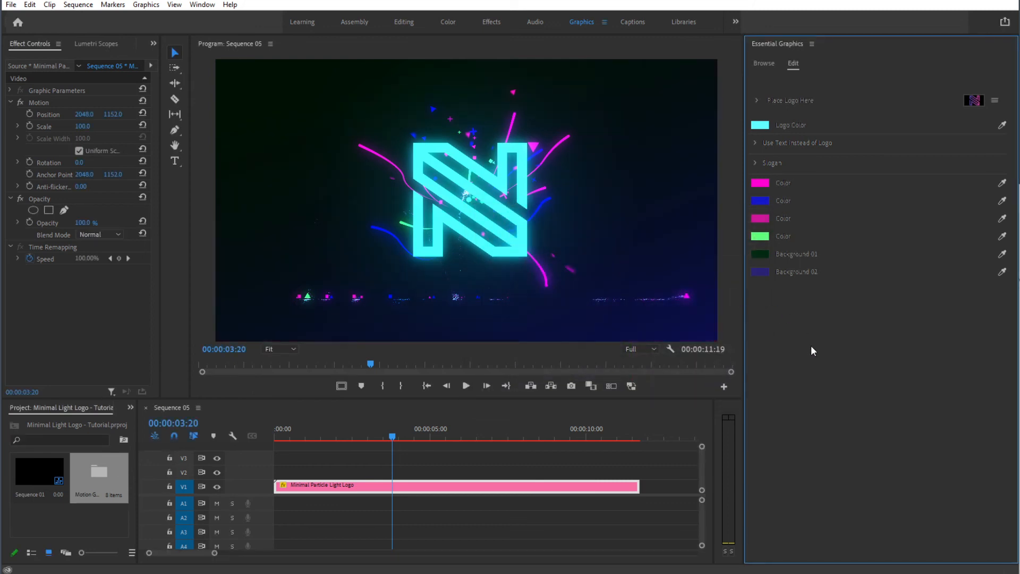
pyautogui.moveTo(395, 274)
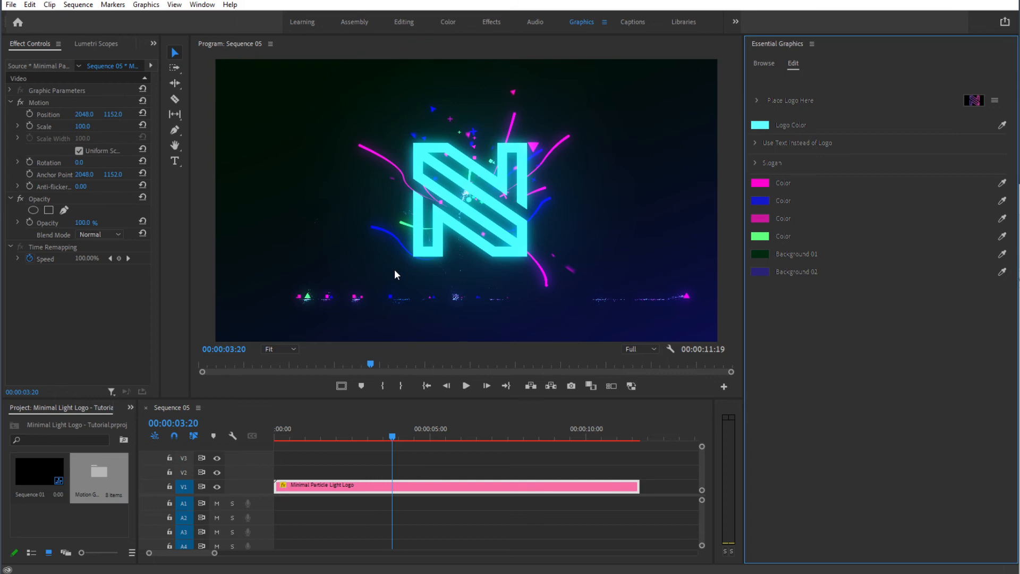
pyautogui.moveTo(326, 313)
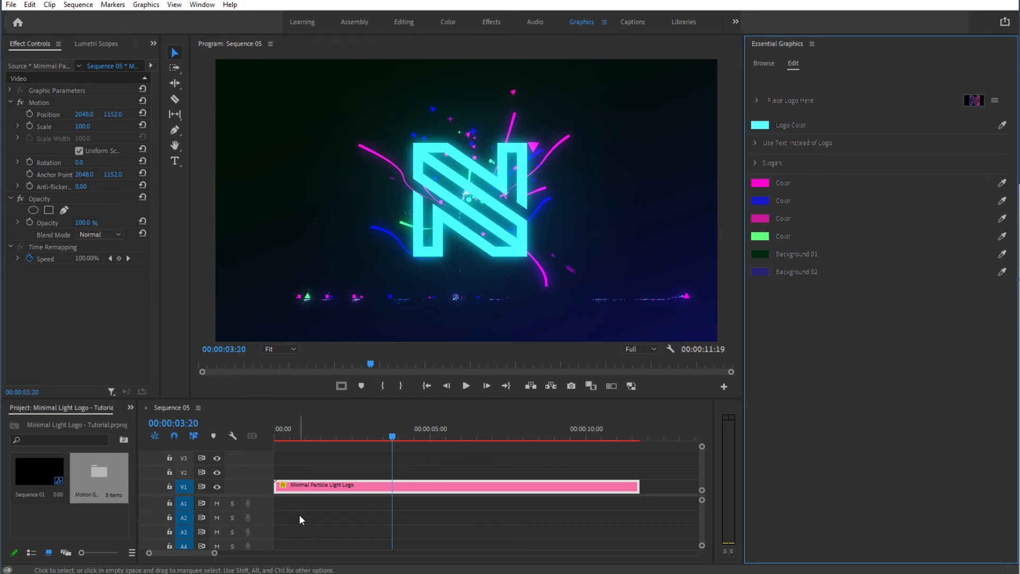
pyautogui.moveTo(279, 508)
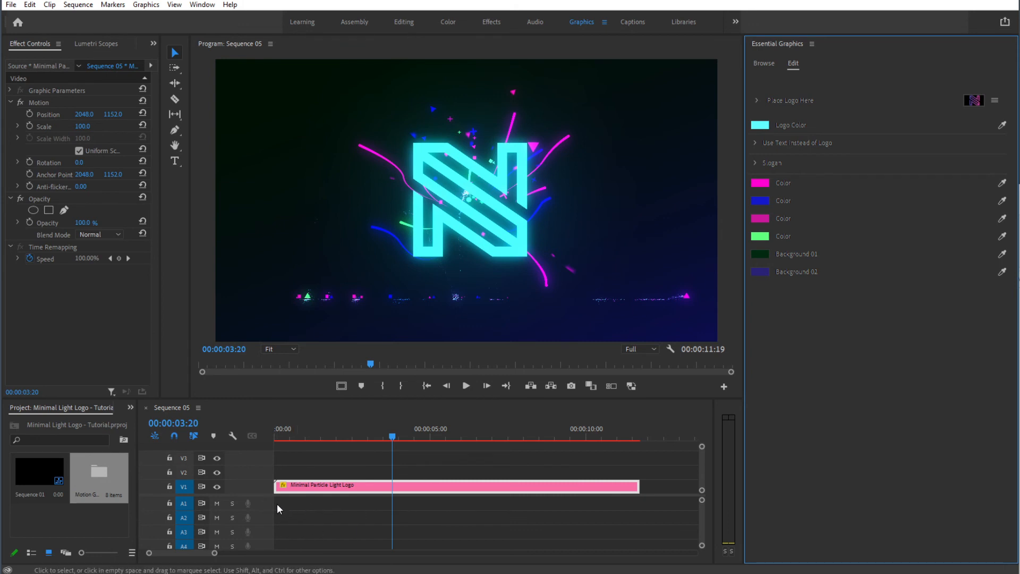
# Start a media export of Sequence 05 and keep H.264 as the format.
pyautogui.click(9, 5)
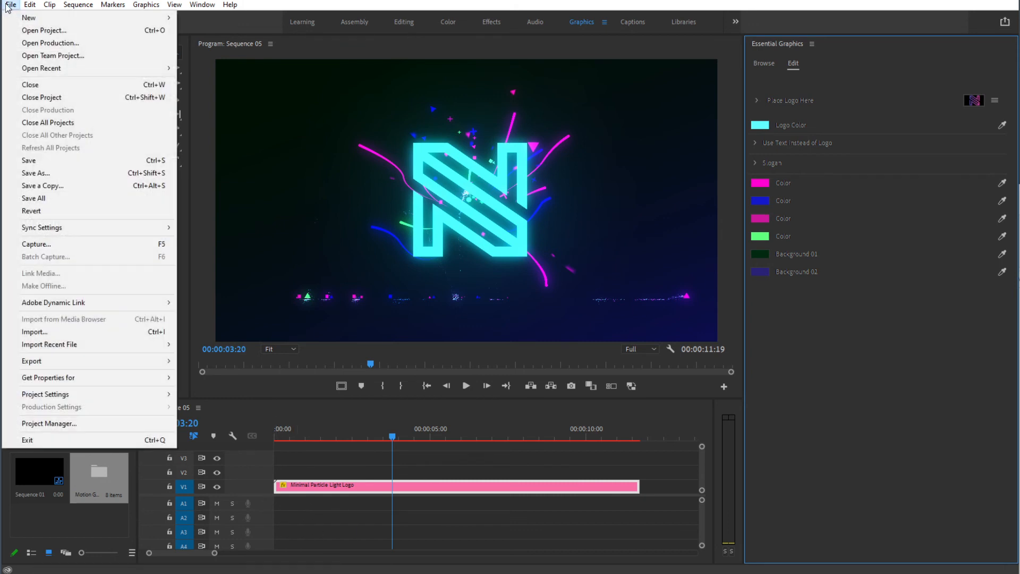
pyautogui.moveTo(111, 274)
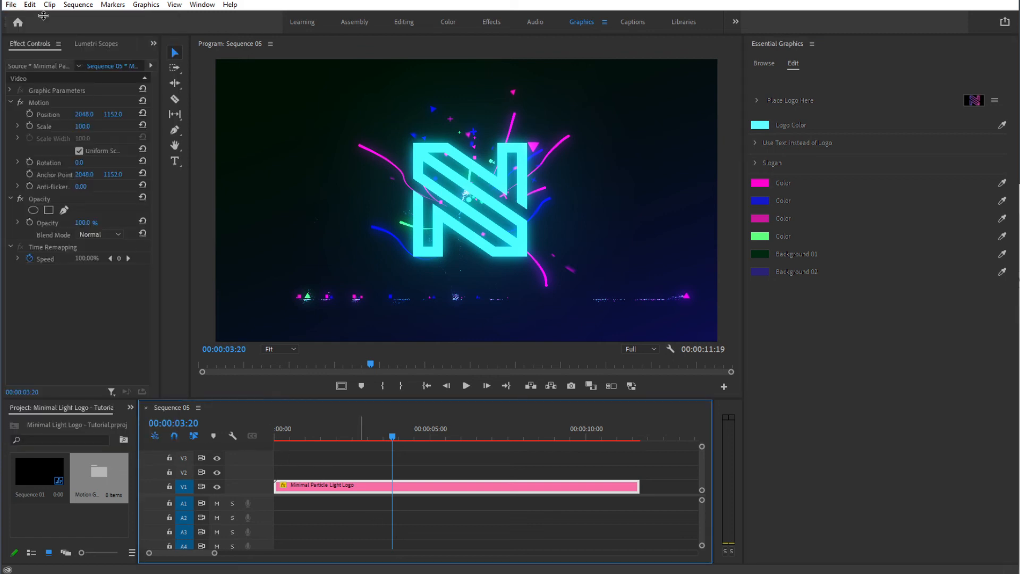
pyautogui.click(7, 4)
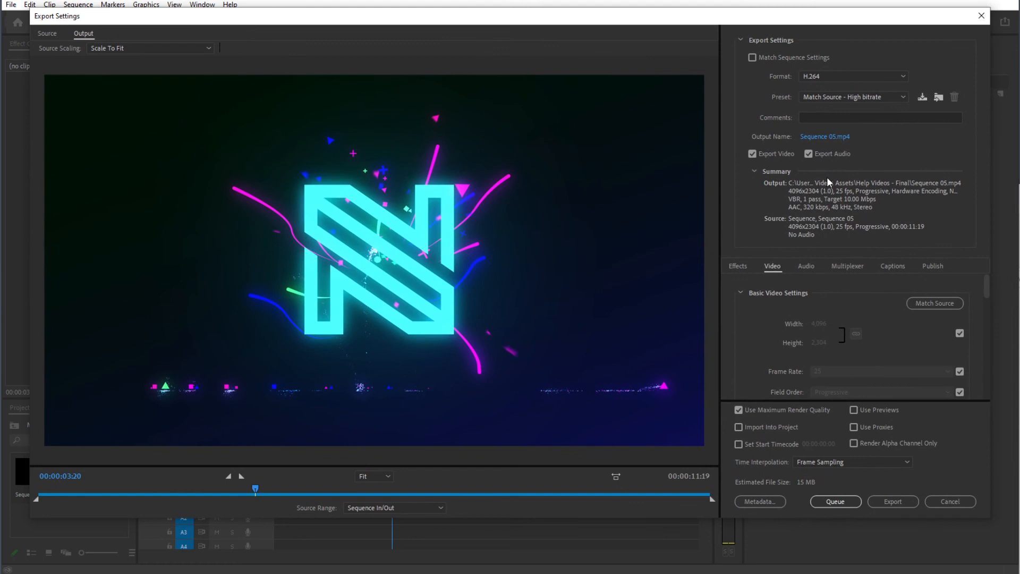
pyautogui.moveTo(775, 155)
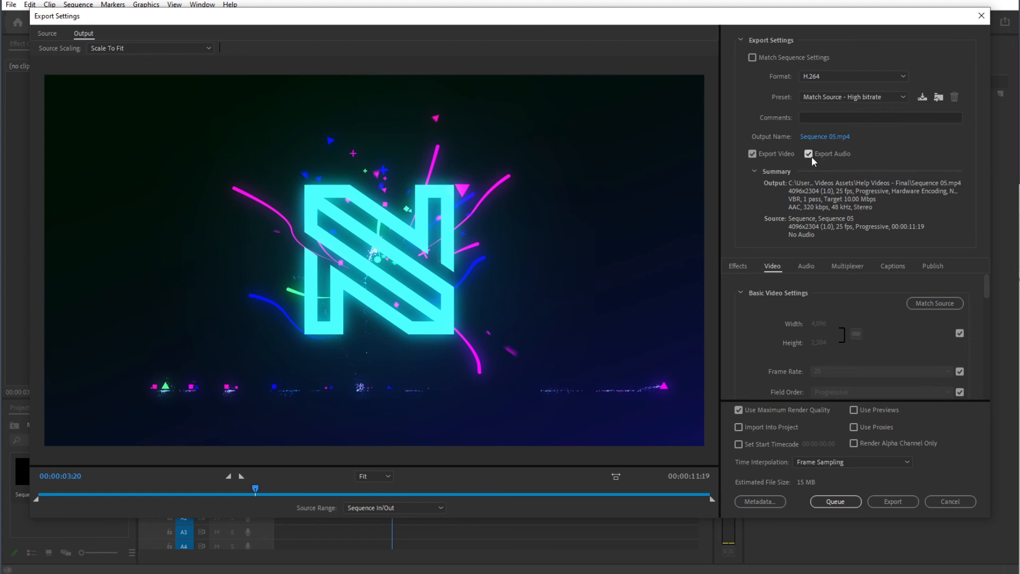
pyautogui.click(852, 76)
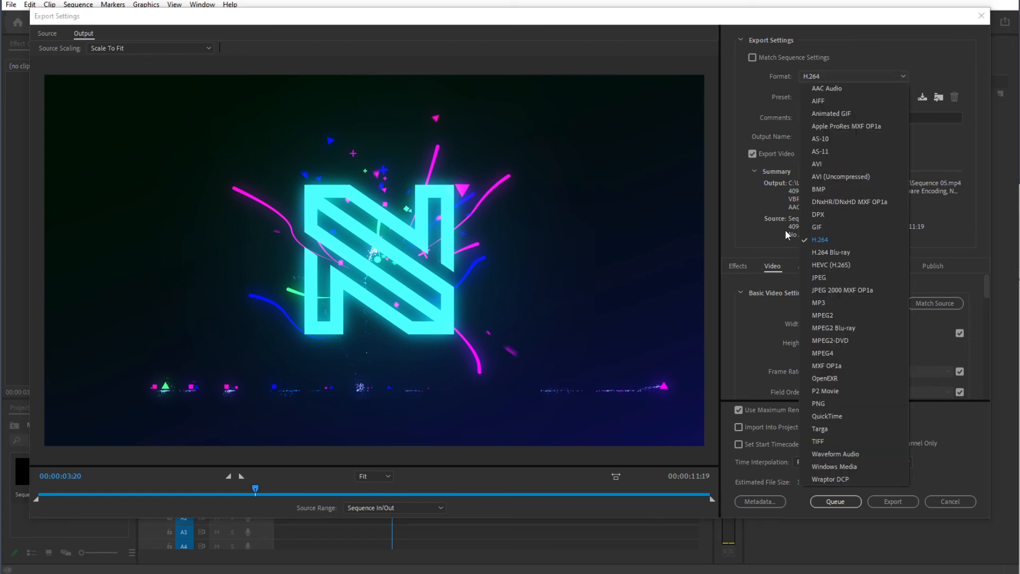
pyautogui.click(821, 240)
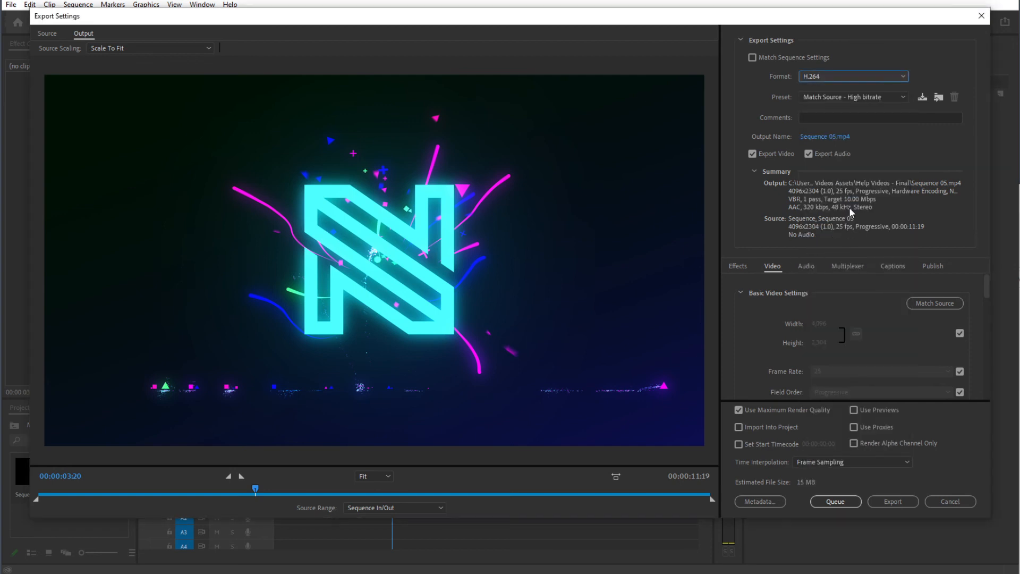
# Set the output file name to My Minimal Logo.mp4 in the Help Videos - Final folder.
pyautogui.click(824, 136)
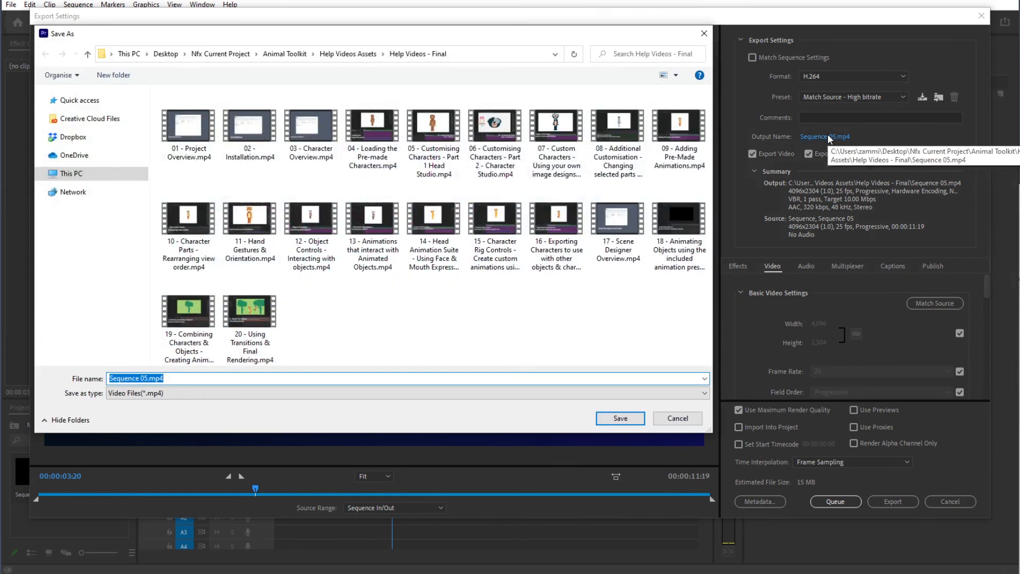
pyautogui.moveTo(280, 436)
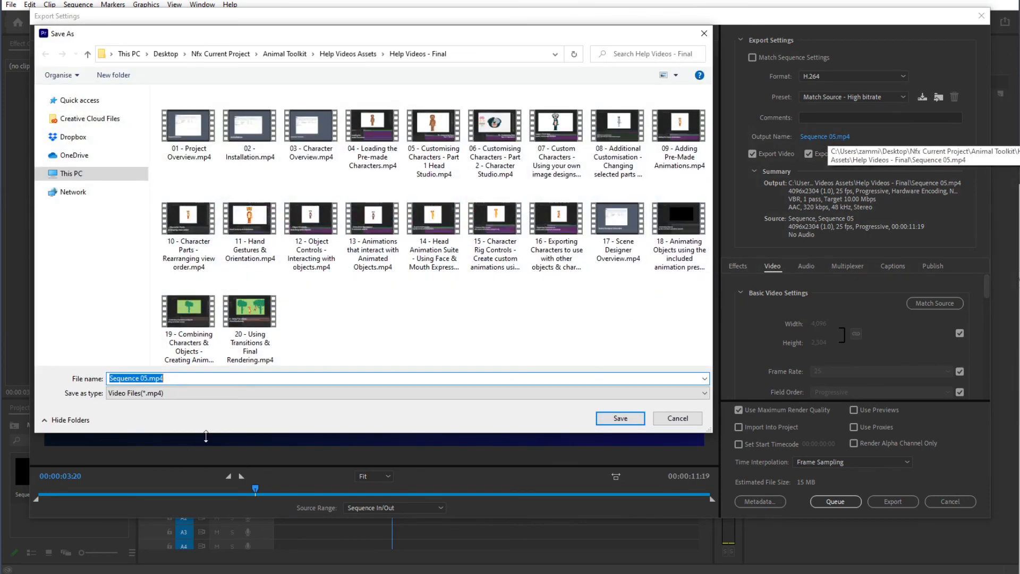
pyautogui.moveTo(256, 419)
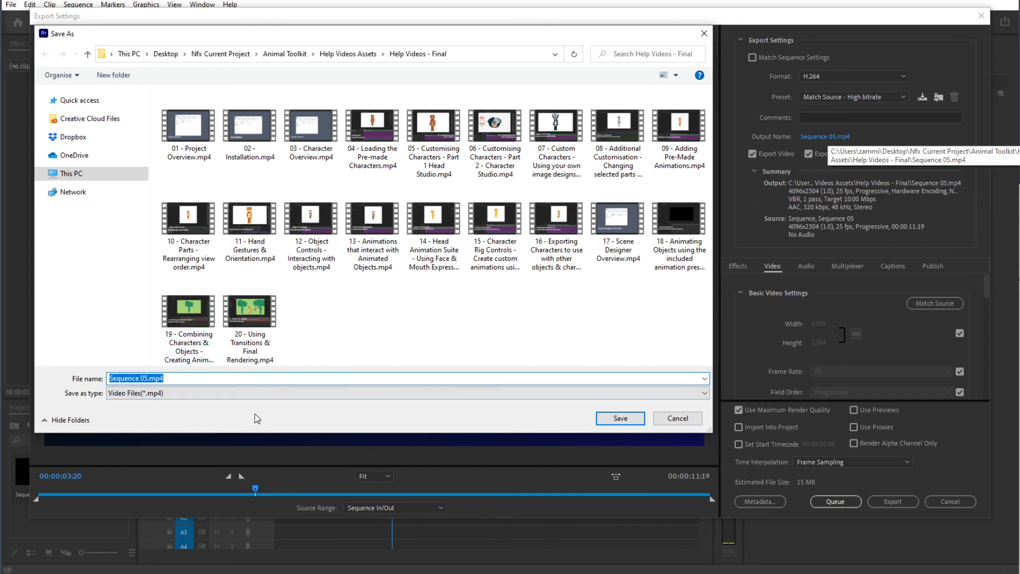
pyautogui.write('My')
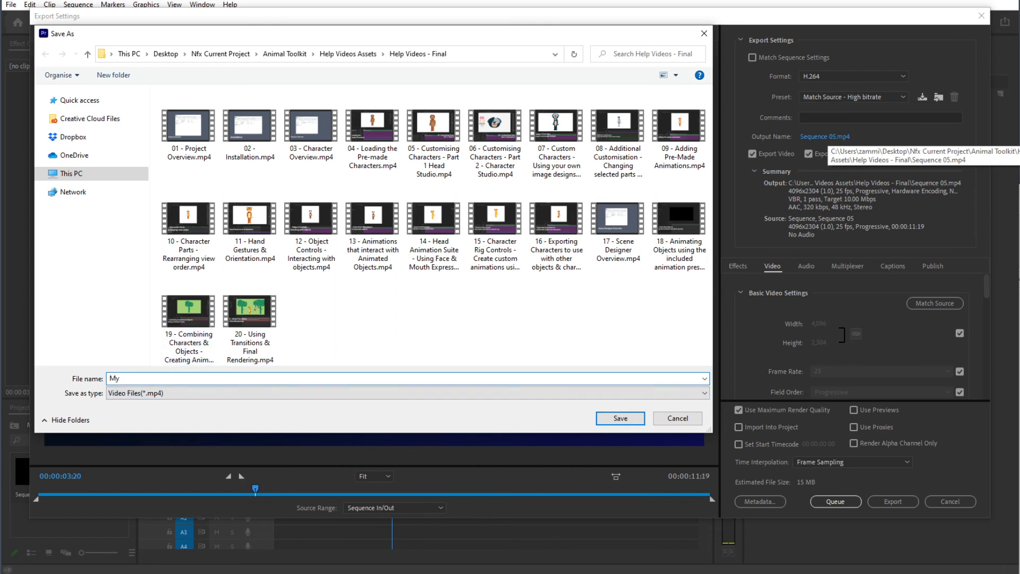
pyautogui.write('Minimal Logo')
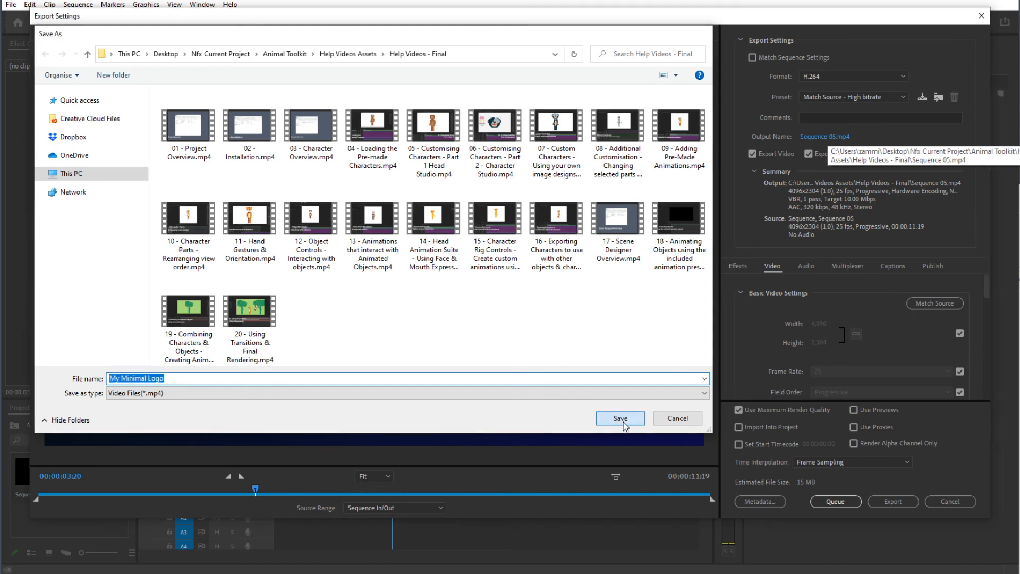
pyautogui.click(621, 419)
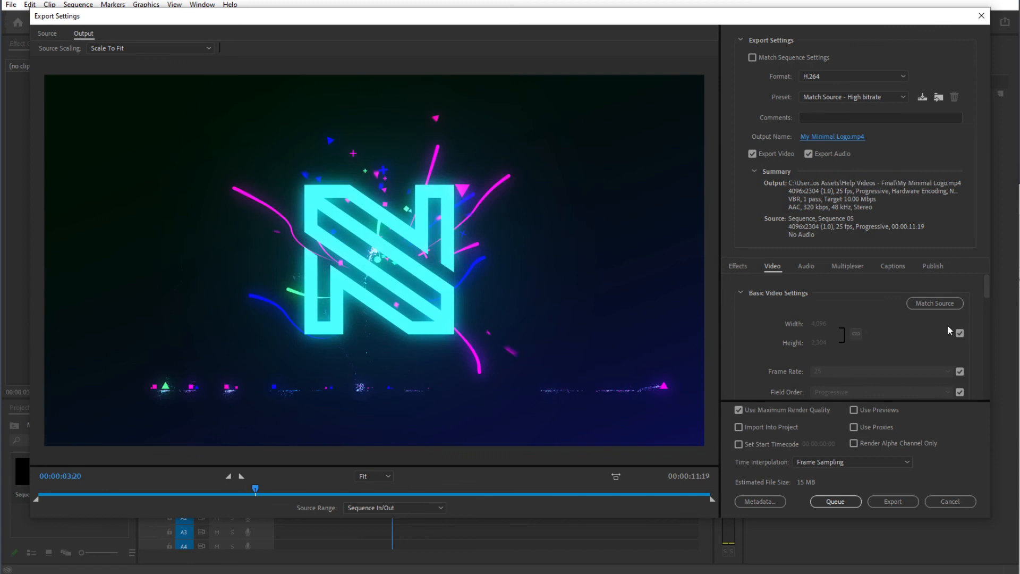
# Unlink from sequence size and set export width to 1920 so the frame becomes 1920x1080.
pyautogui.scroll(-3)
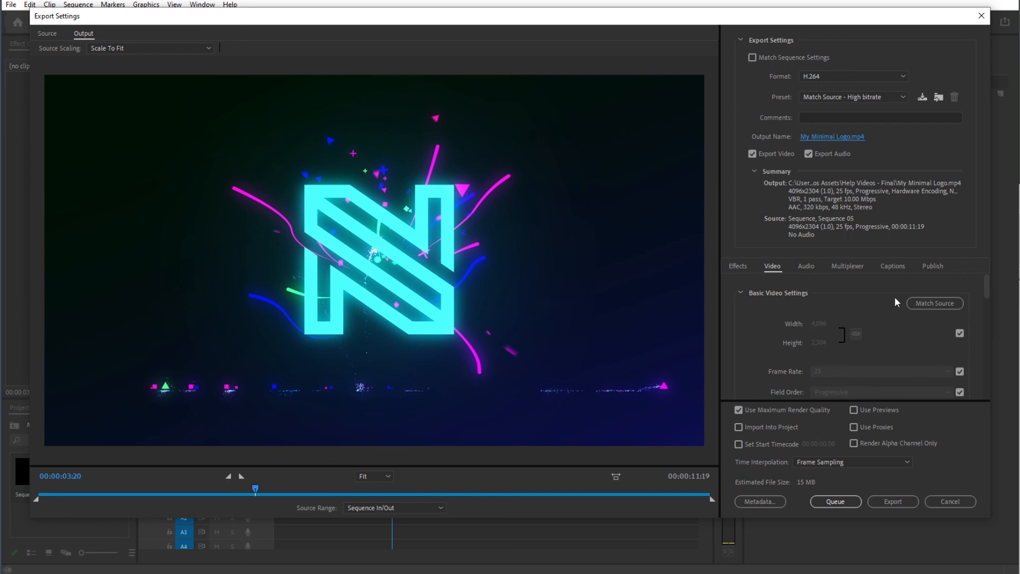
pyautogui.moveTo(833, 328)
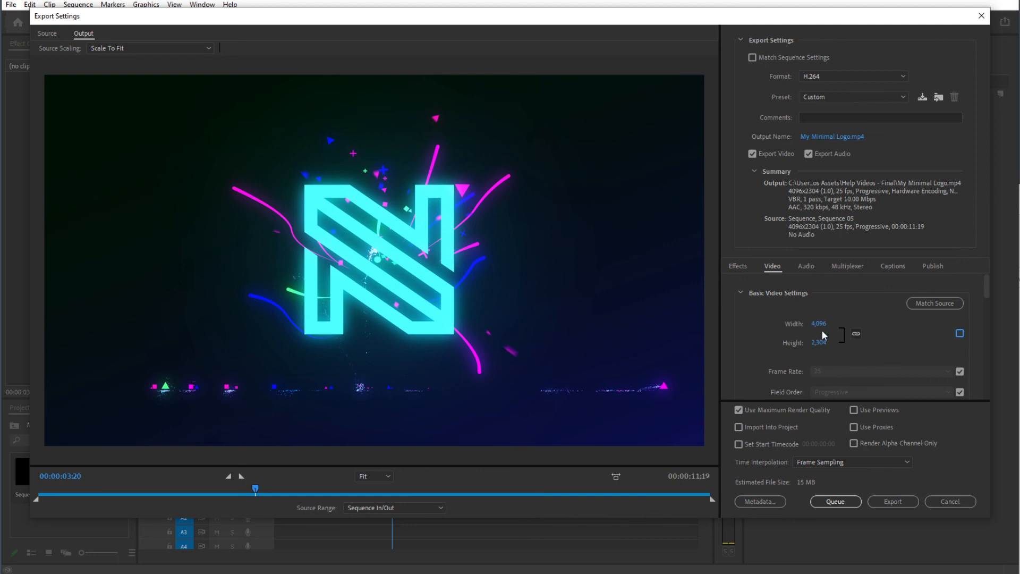
pyautogui.doubleClick(819, 323)
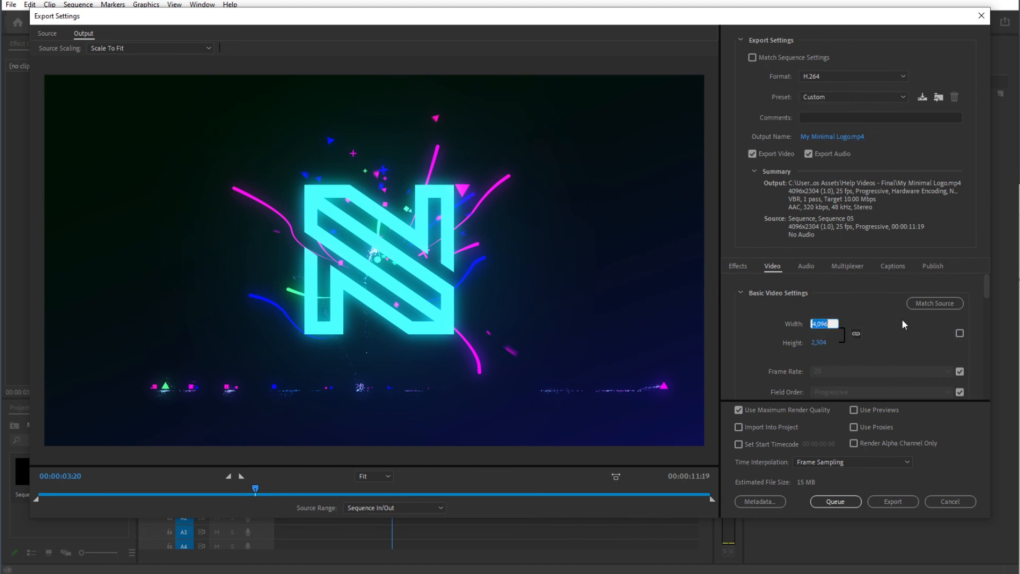
pyautogui.write('1920')
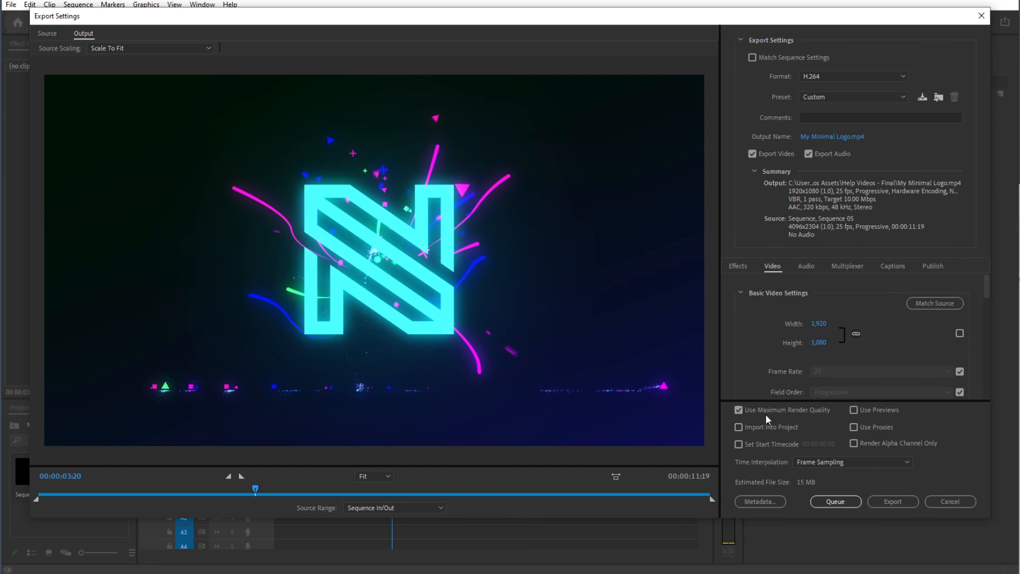
# Raise the Target Bitrate from 10 to 35 Mbps in Bitrate Settings.
pyautogui.scroll(-3)
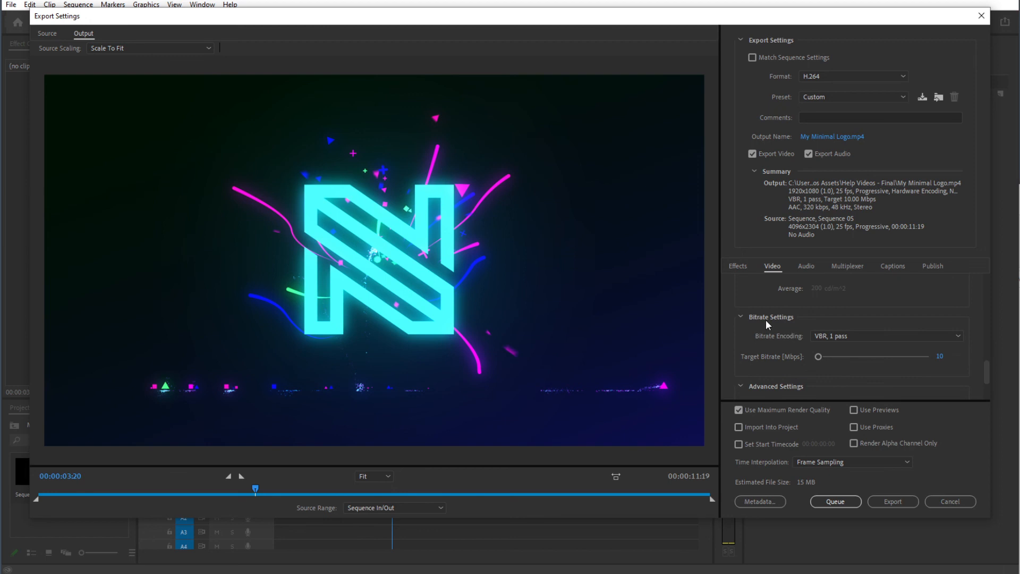
pyautogui.click(946, 356)
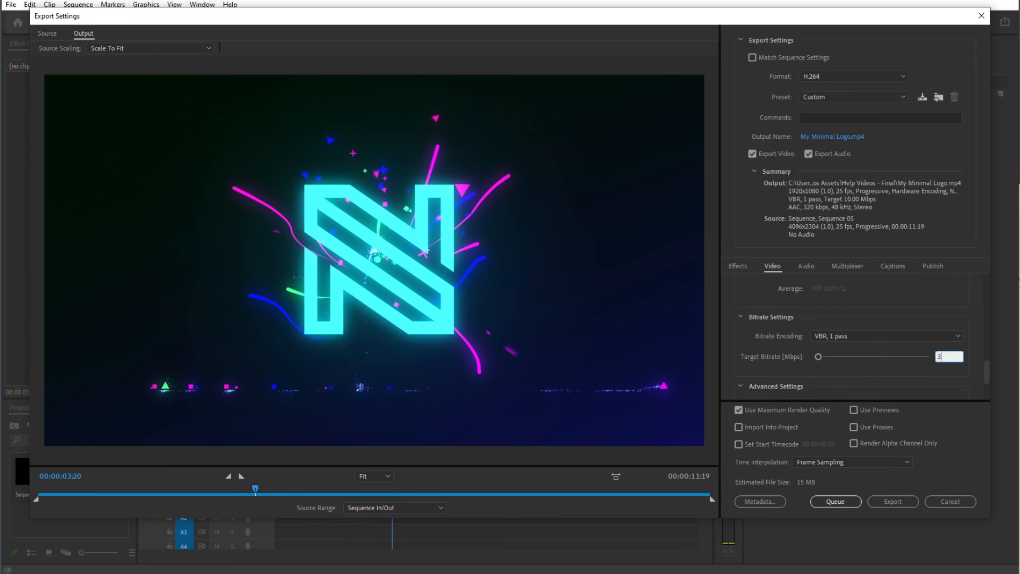
pyautogui.moveTo(821, 356); pyautogui.dragTo(831, 356)
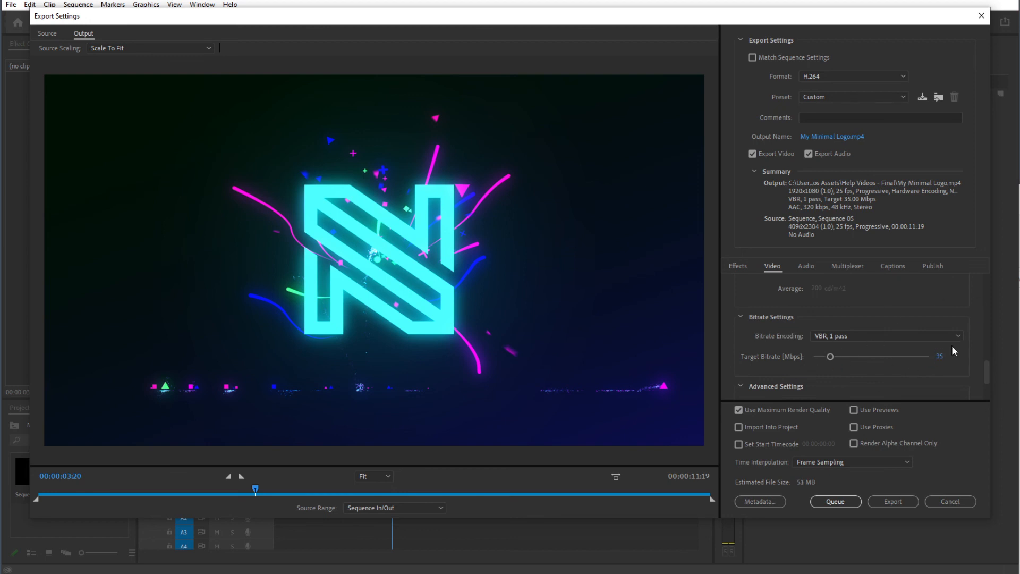
pyautogui.moveTo(791, 395)
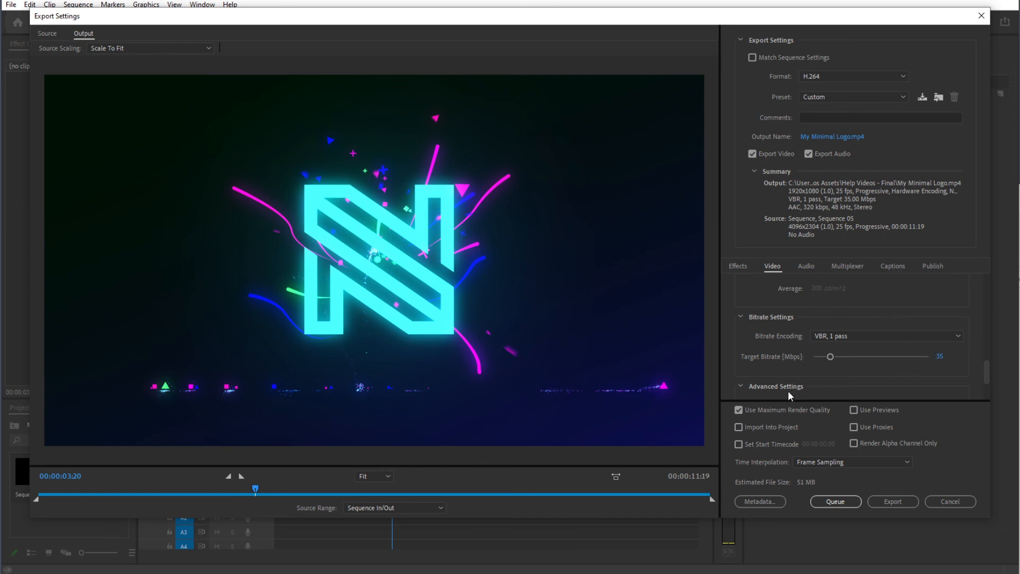
pyautogui.moveTo(813, 369)
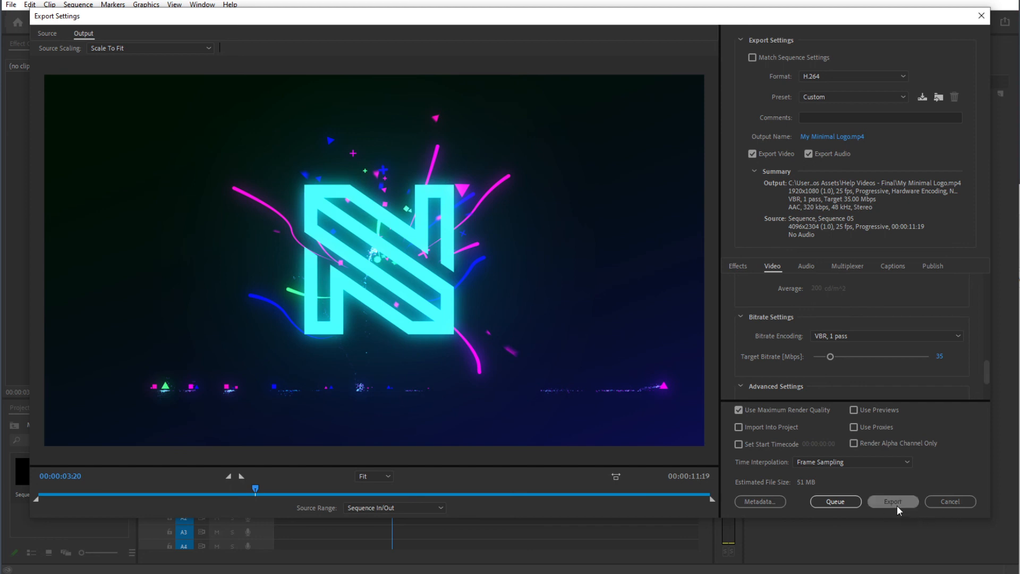
# Launch the export so Sequence 05 encodes to My Minimal Logo.mp4.
pyautogui.click(892, 502)
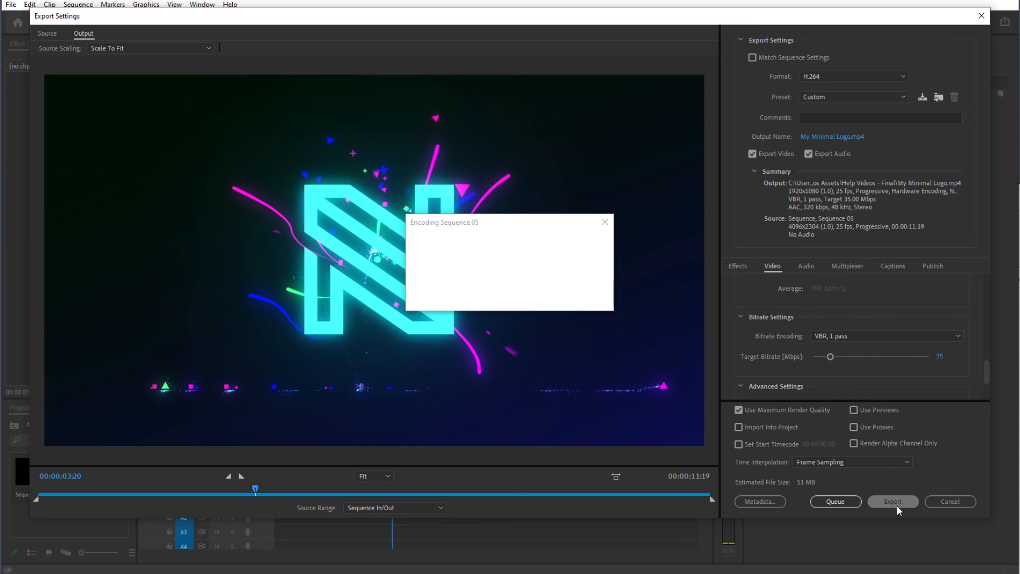
pyautogui.click(891, 502)
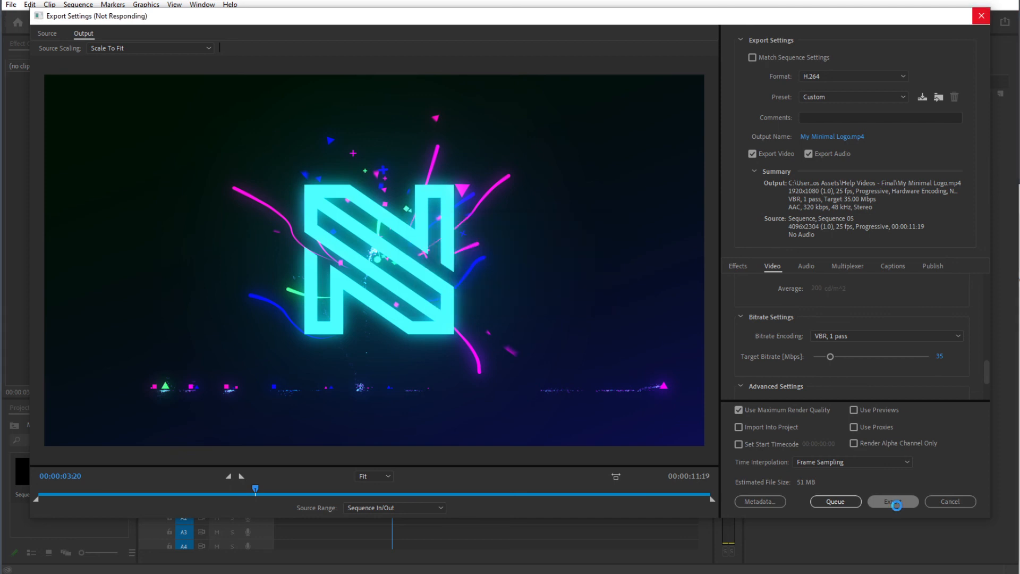